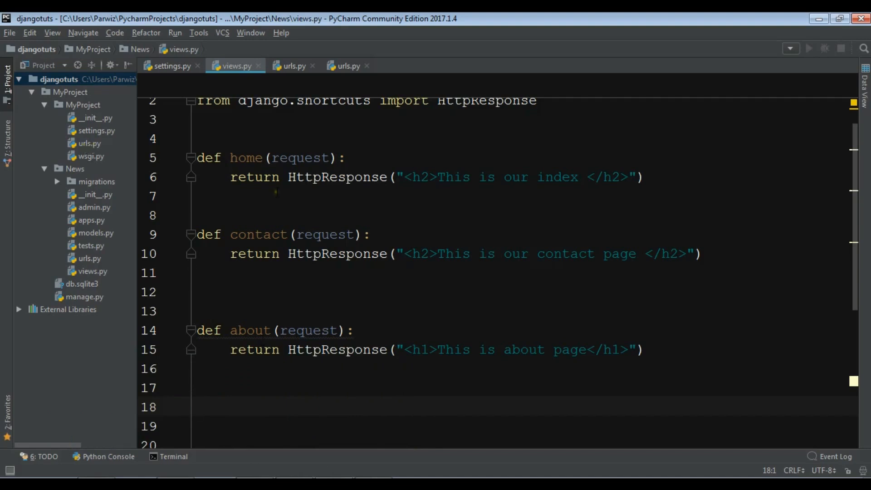
mouse_move(347, 19)
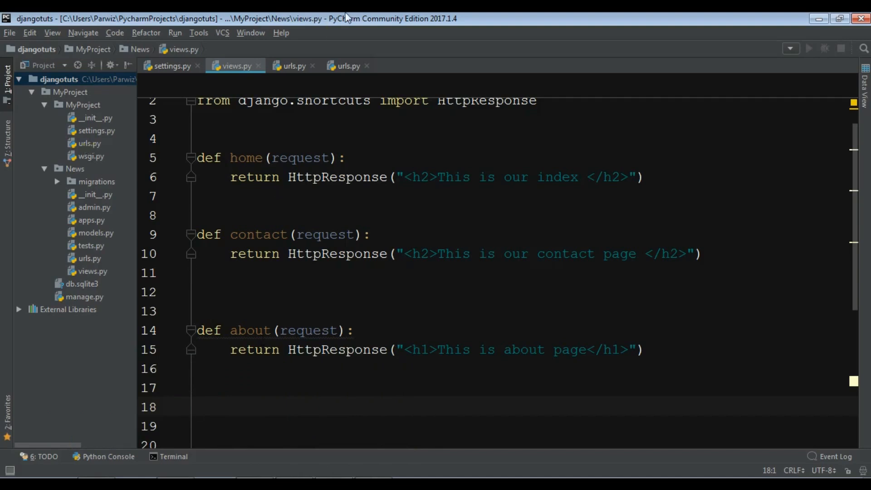
Show settings.py scrolled to the DATABASES block and place the caret on the ENGINE line
left_click(170, 66)
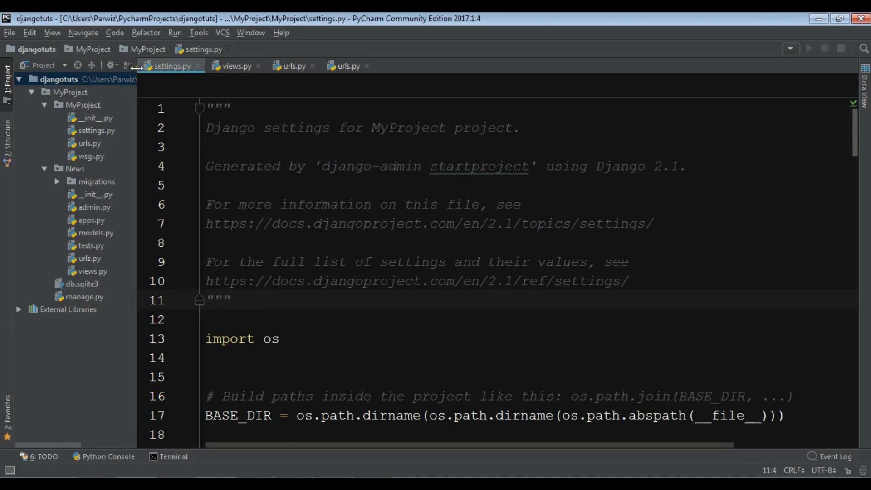
scroll("down", 3)
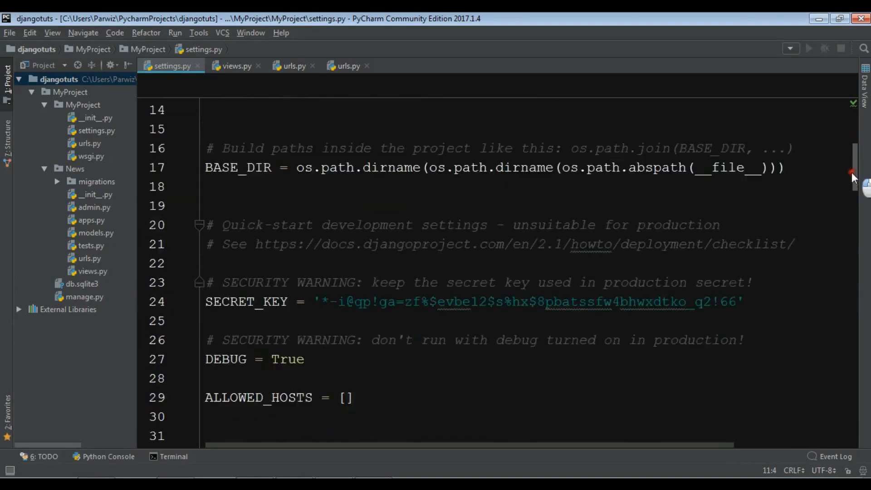
scroll("down", 3)
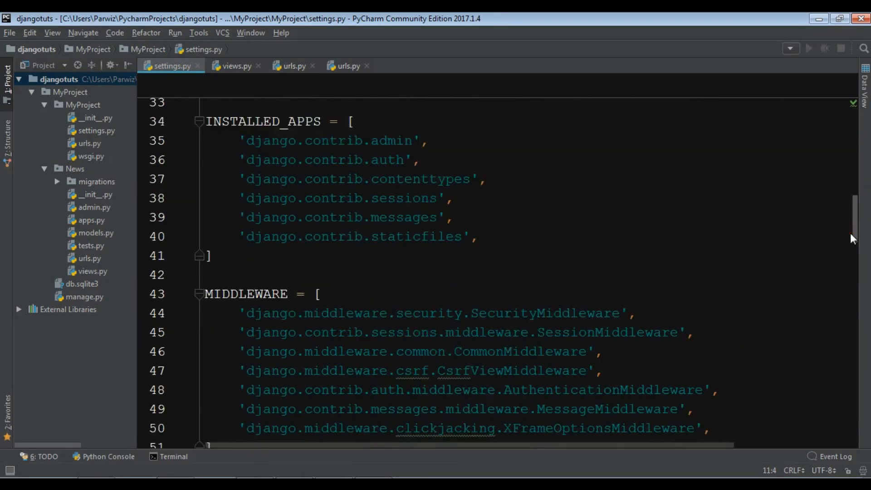
scroll("down", 3)
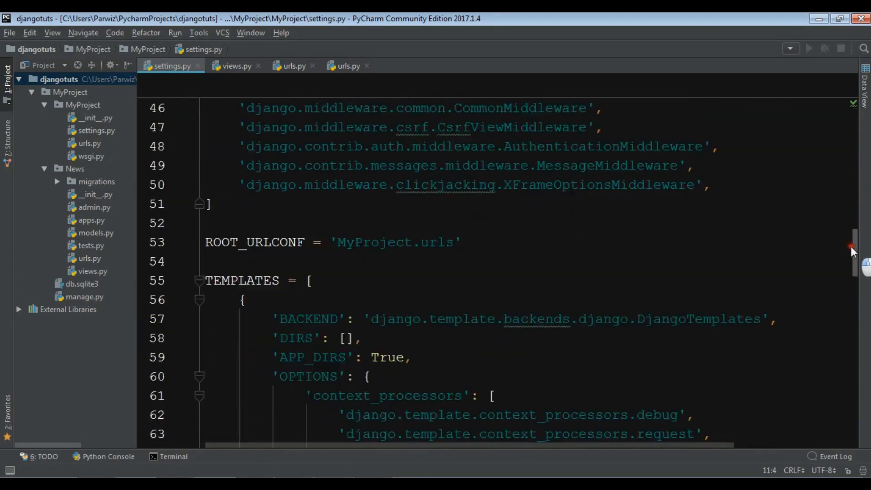
scroll("down", 3)
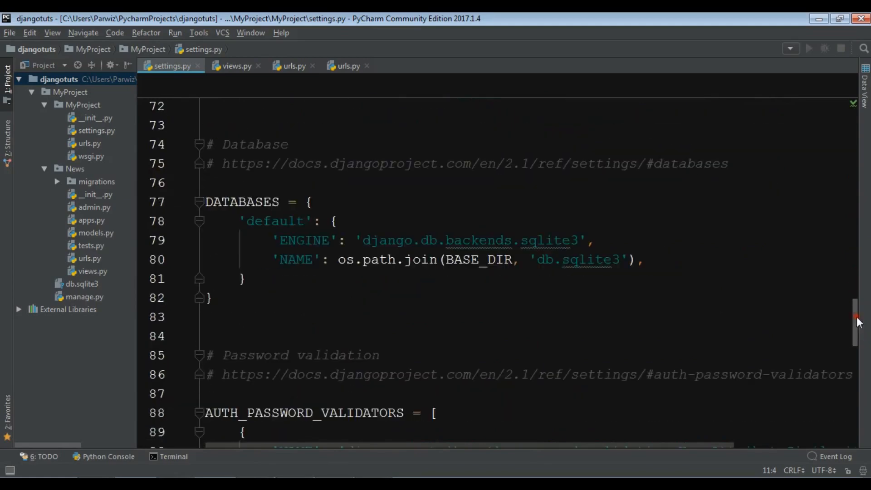
left_click(314, 240)
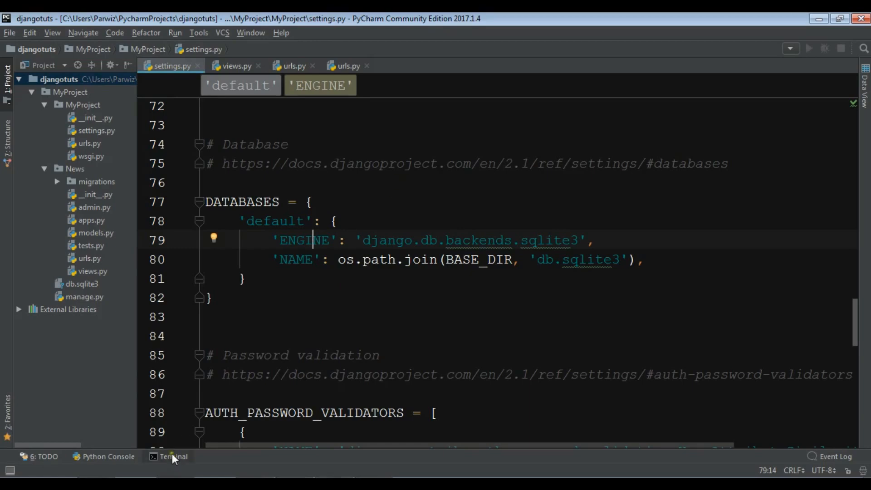
In the terminal, cd into MyProject and run python manage.py runserver
left_click(172, 456)
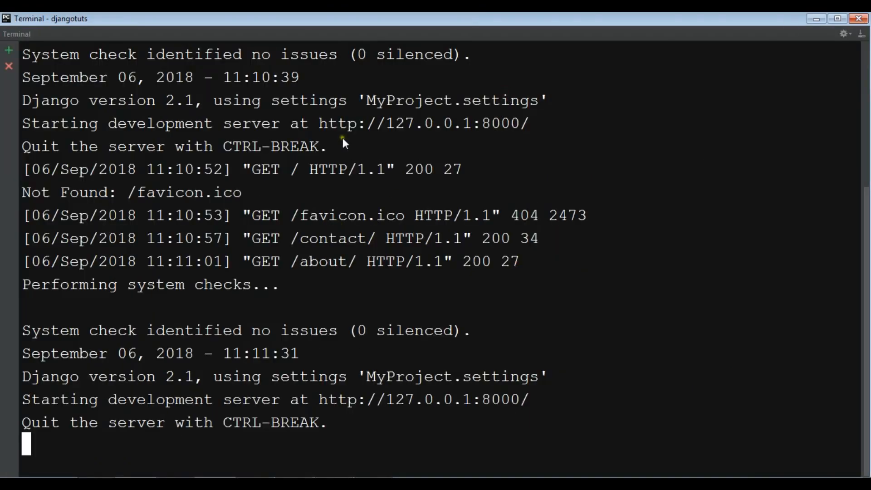
mouse_move(350, 160)
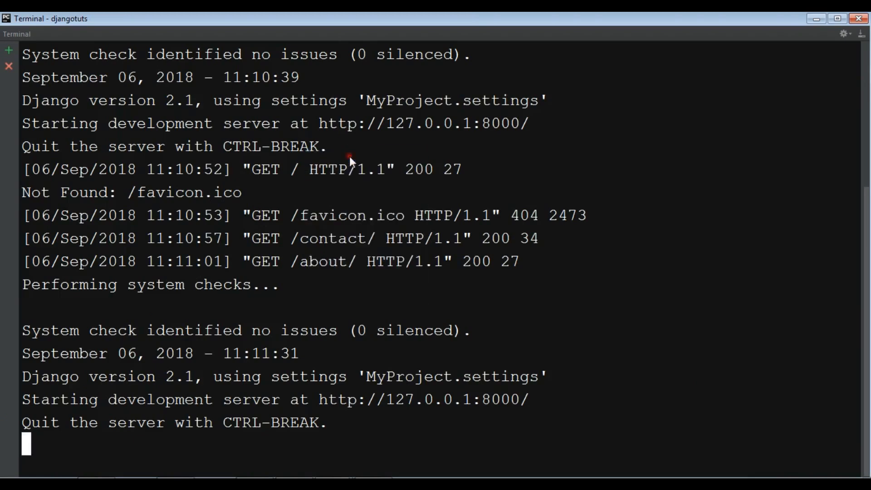
mouse_move(449, 164)
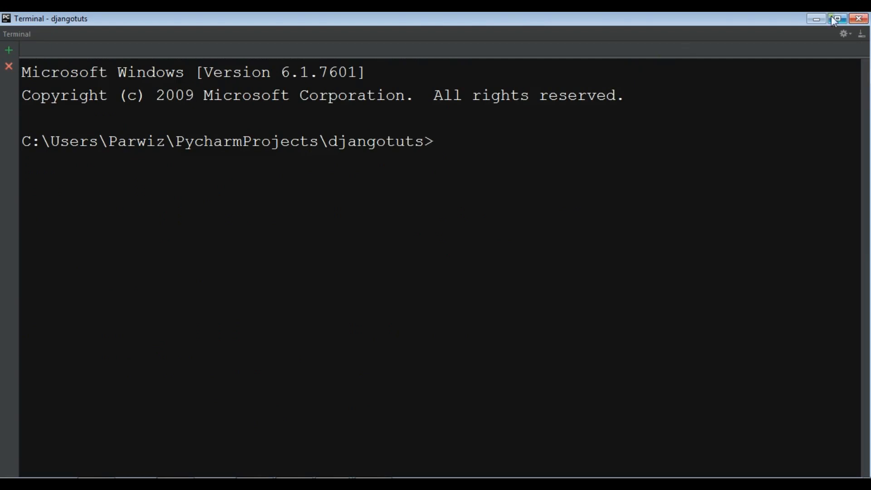
type("cd")
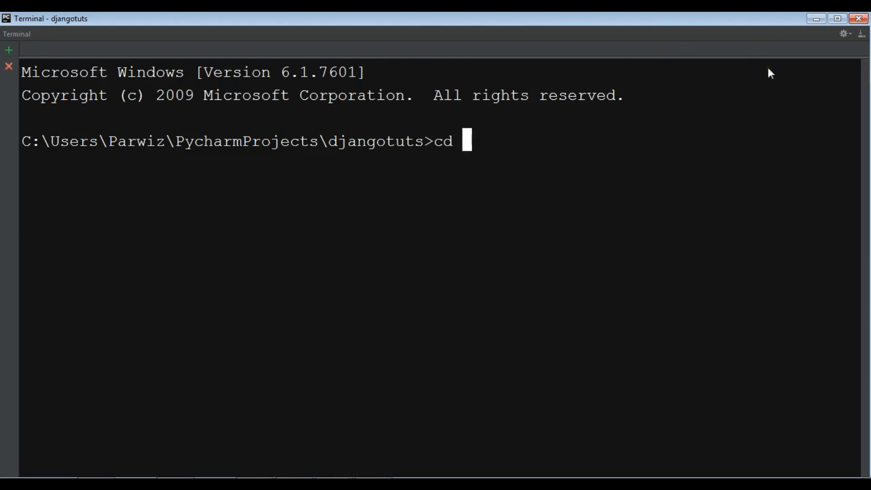
type("MyProject")
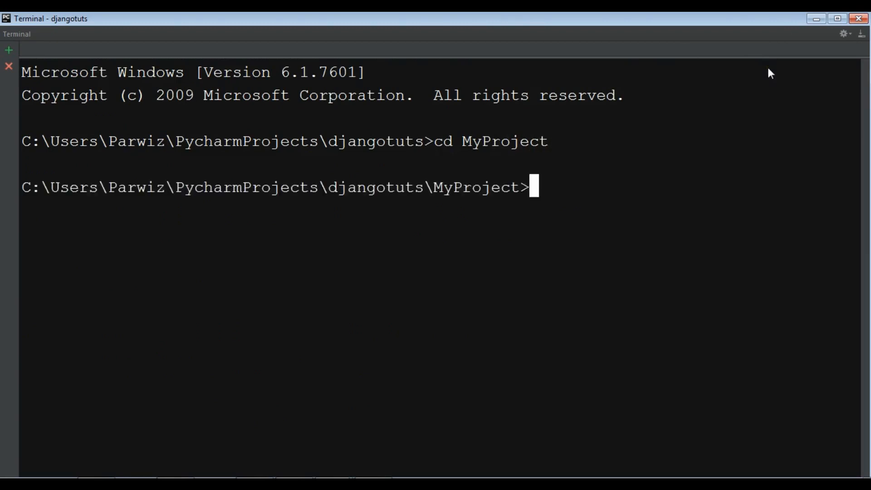
type("python mana")
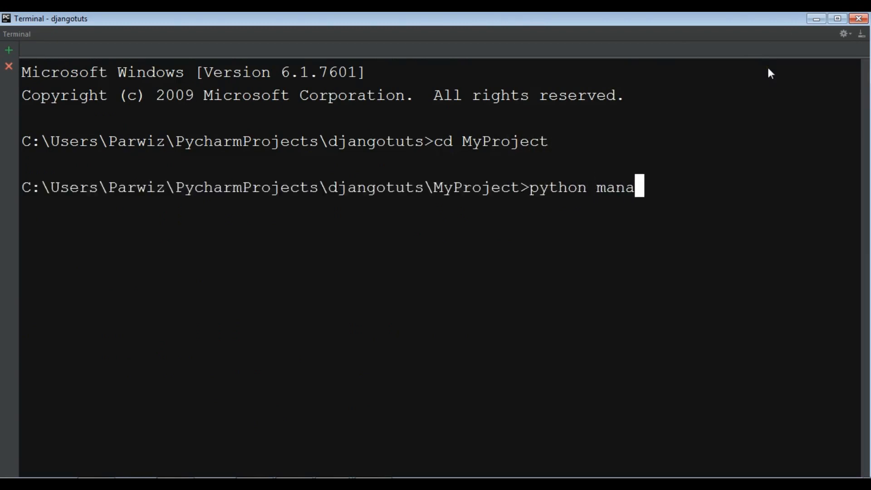
type("ge.py ru")
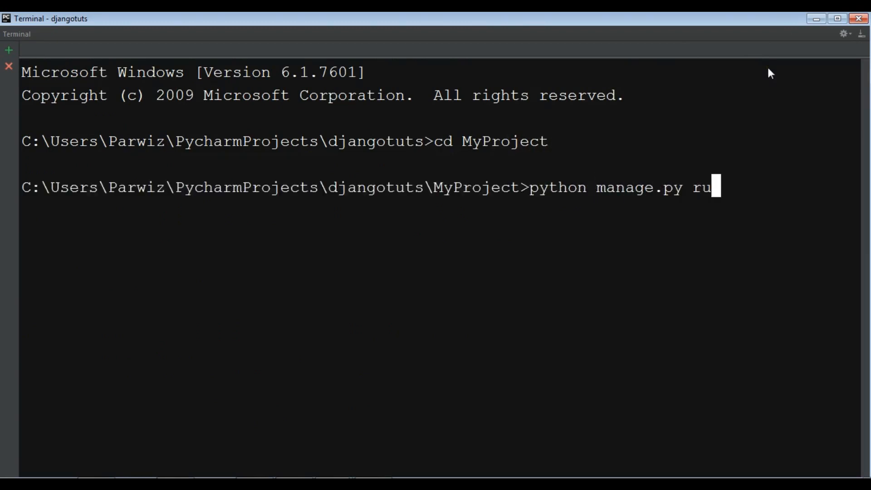
type("nserver")
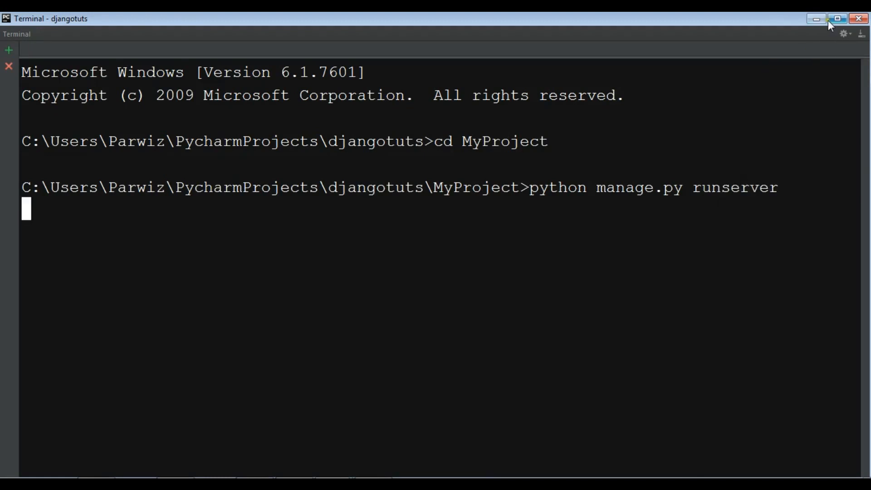
left_click(9, 50)
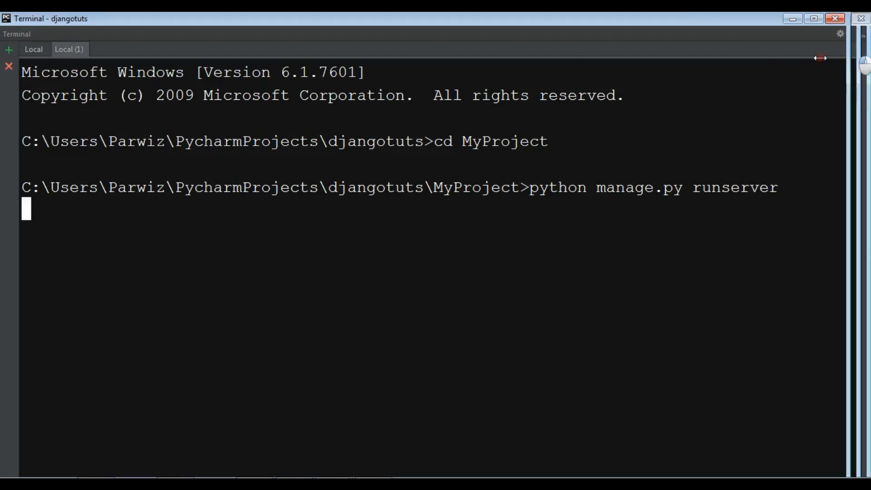
key("Enter")
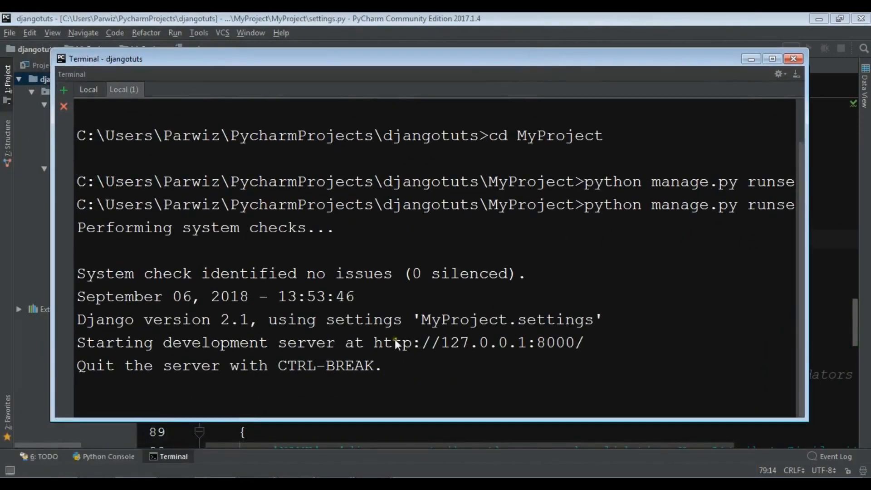
left_click_drag(375, 342, 580, 342)
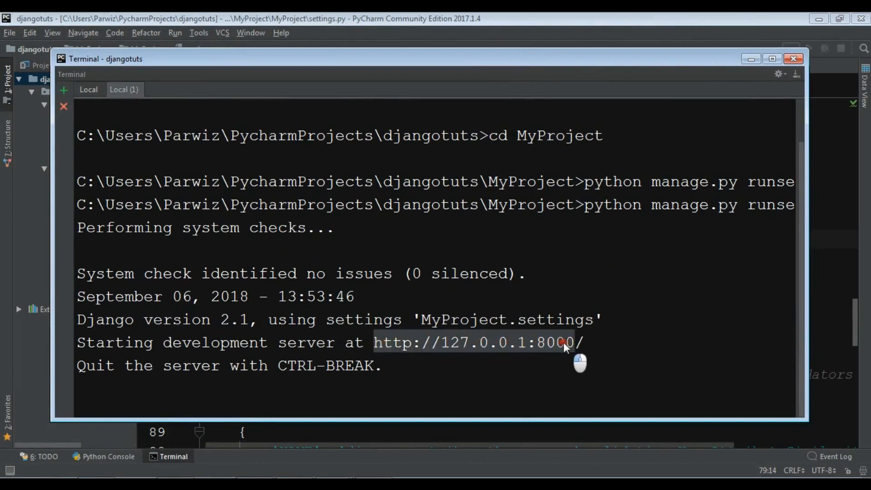
right_click(563, 345)
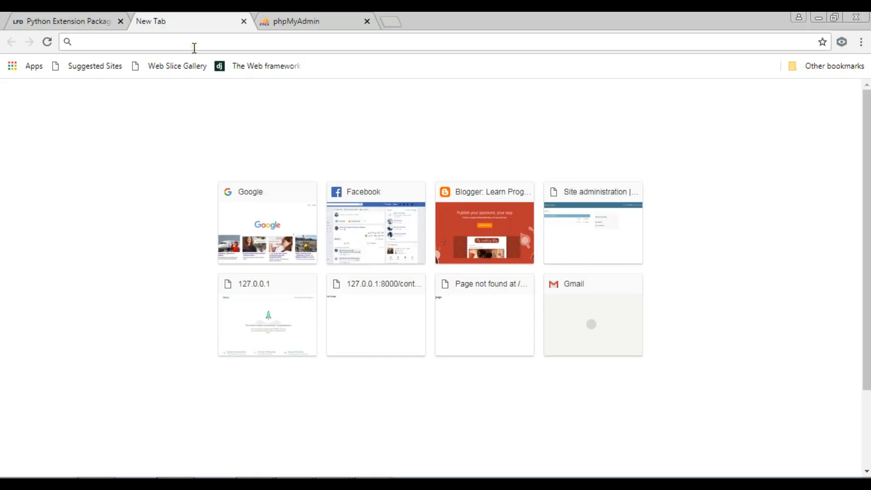
Enter 127.0.0.1:8000 in a new Chrome tab, then log in to phpMyAdmin as root
type("127.0.0.1:8000")
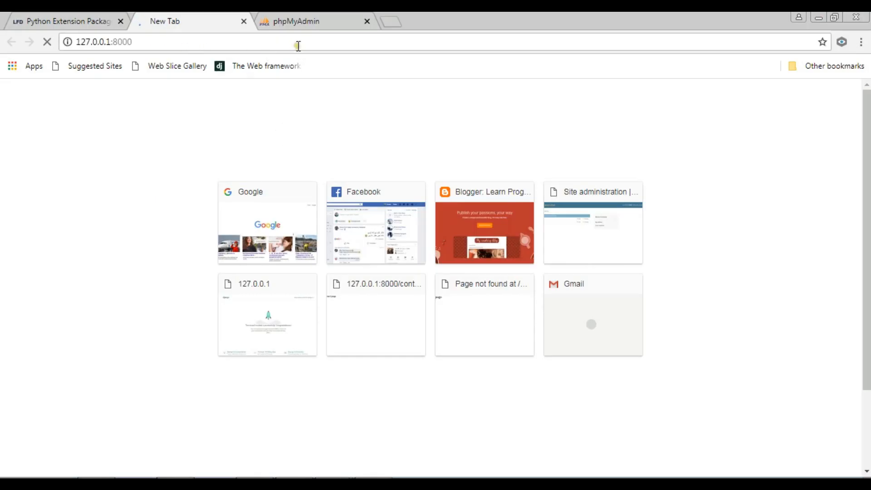
left_click(293, 21)
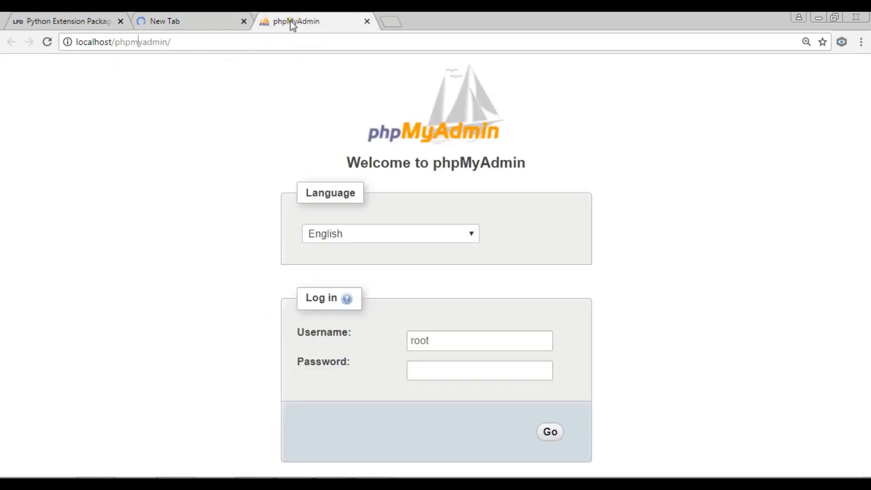
left_click(479, 341)
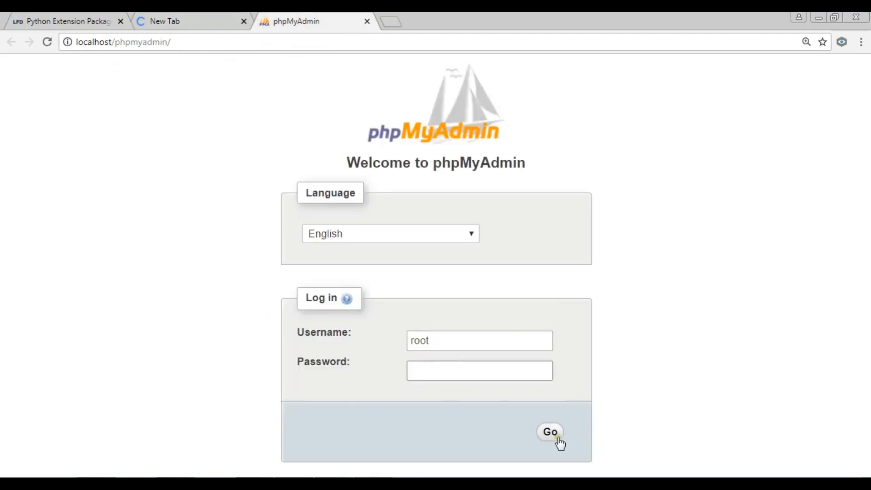
left_click(549, 432)
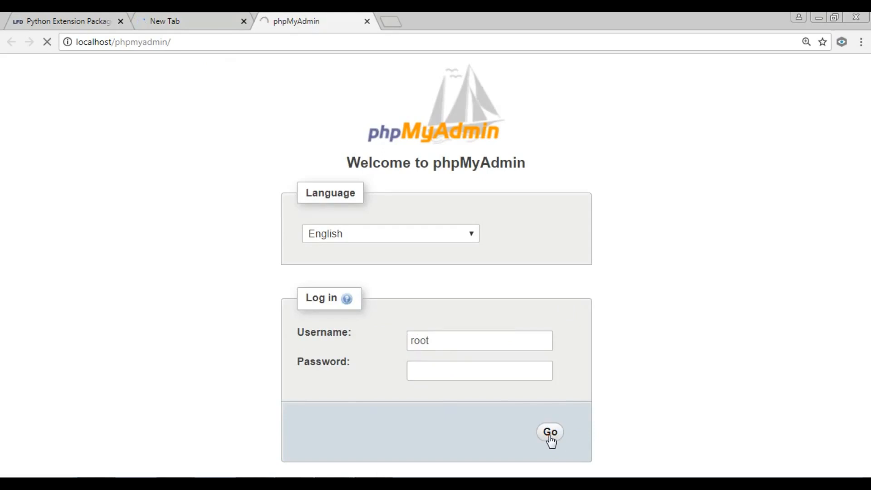
left_click(550, 432)
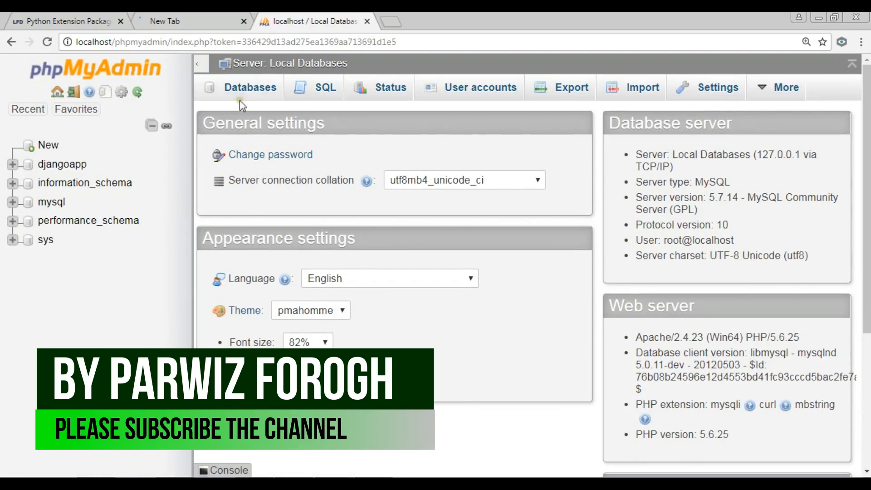
Create a database named django in phpMyAdmin, view its empty table list, and return to the local site tab
left_click(251, 87)
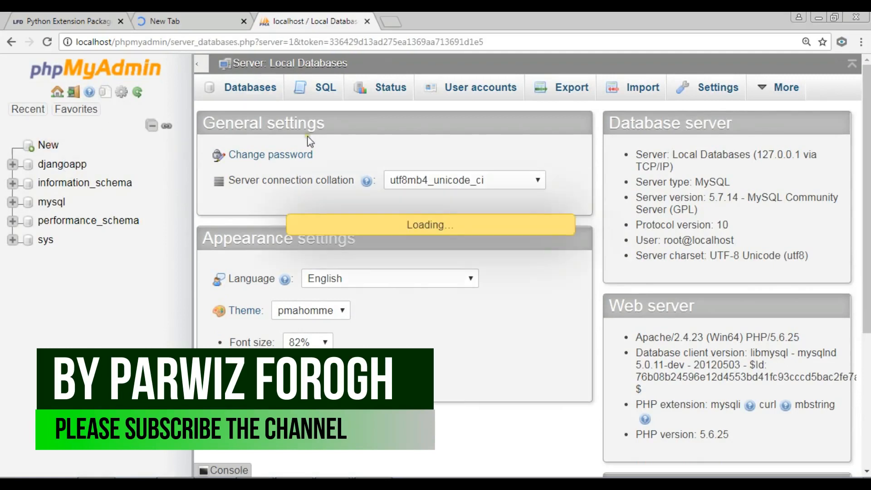
left_click(250, 87)
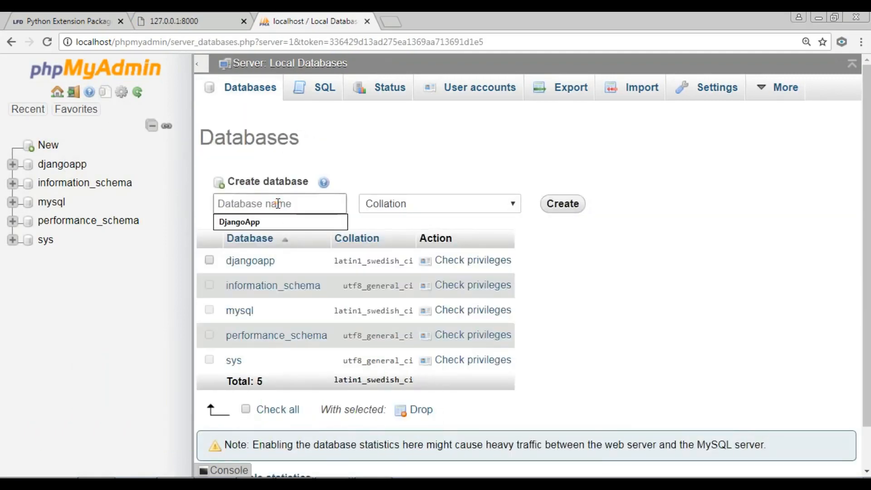
type("django")
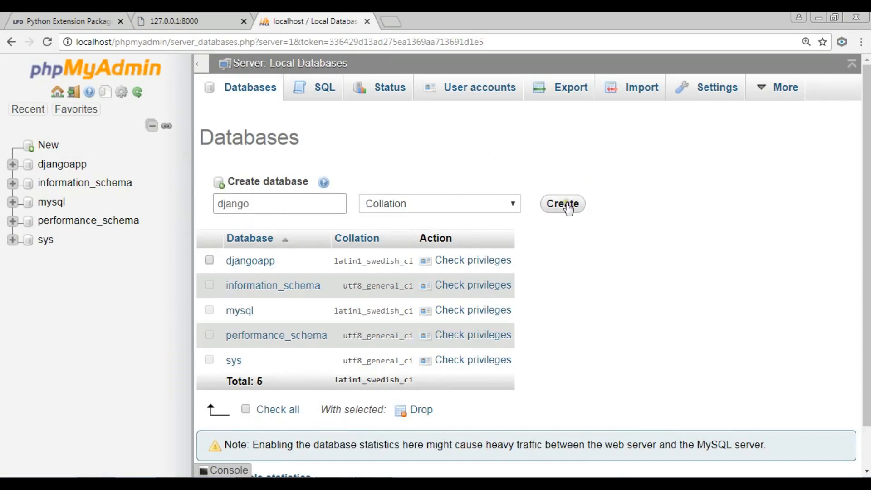
left_click(561, 203)
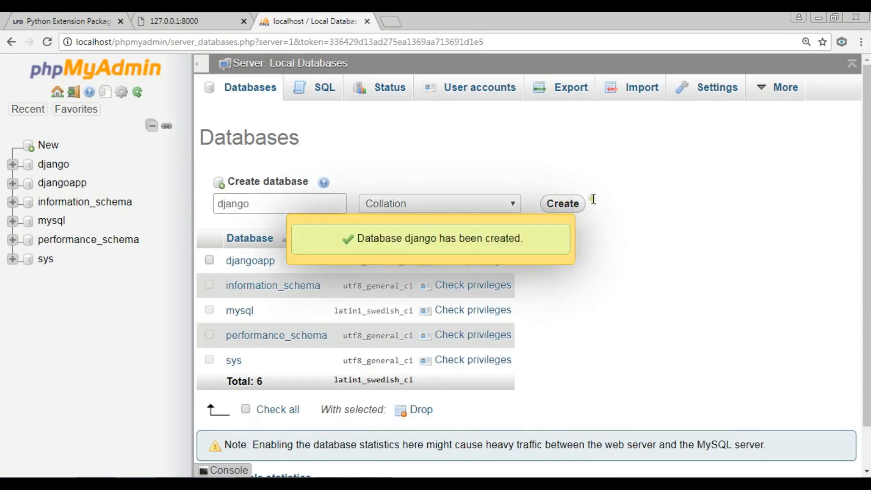
left_click(53, 164)
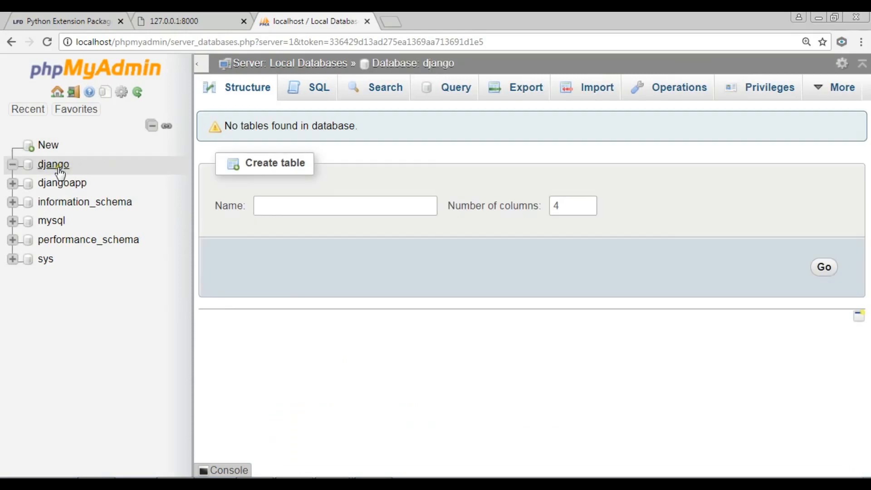
left_click(188, 21)
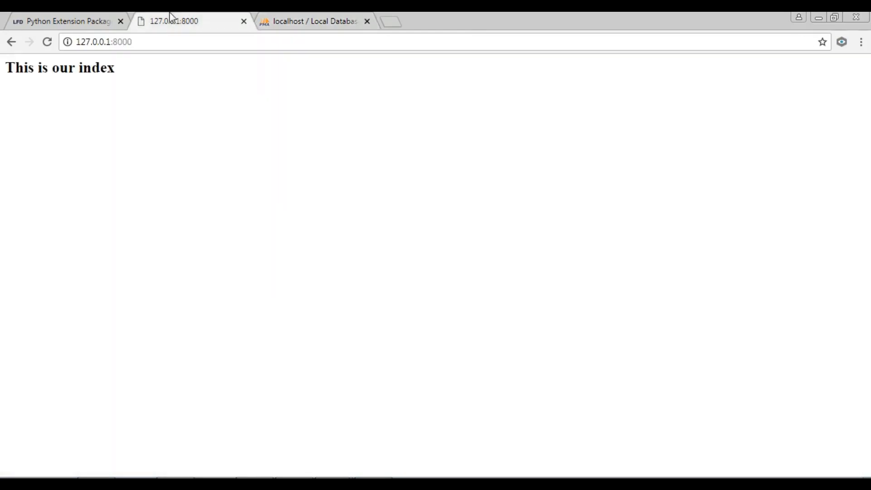
Leave the local index page for the Python Extension Packages tab on lfd.uci.edu
left_click(102, 42)
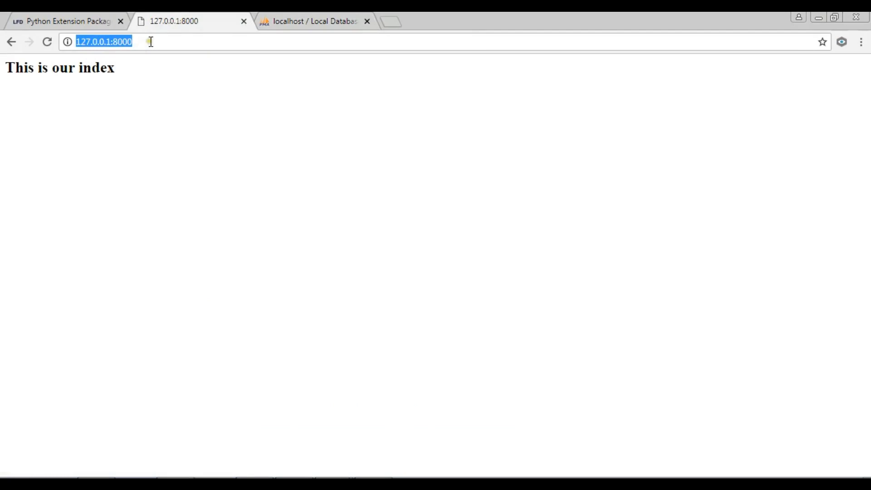
left_click(382, 440)
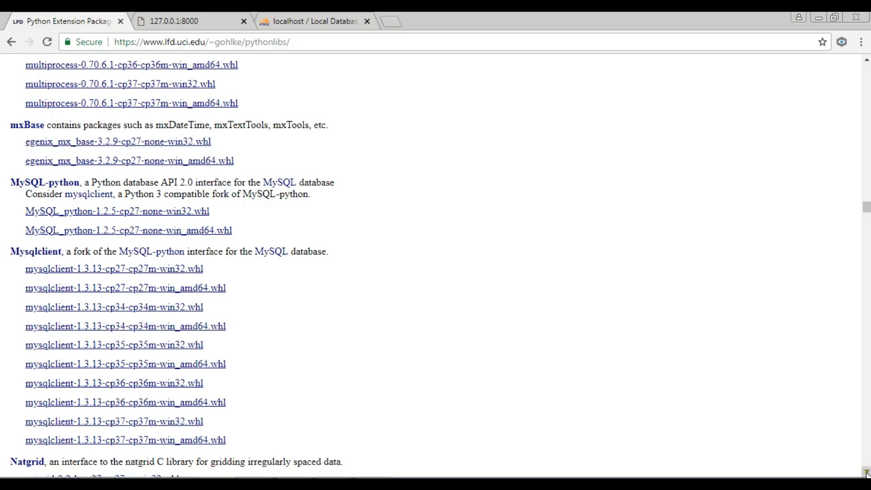
Review the mysqlclient .whl links, switch to PyCharm and bring up the Notepad notes with install commands
scroll("down", 3)
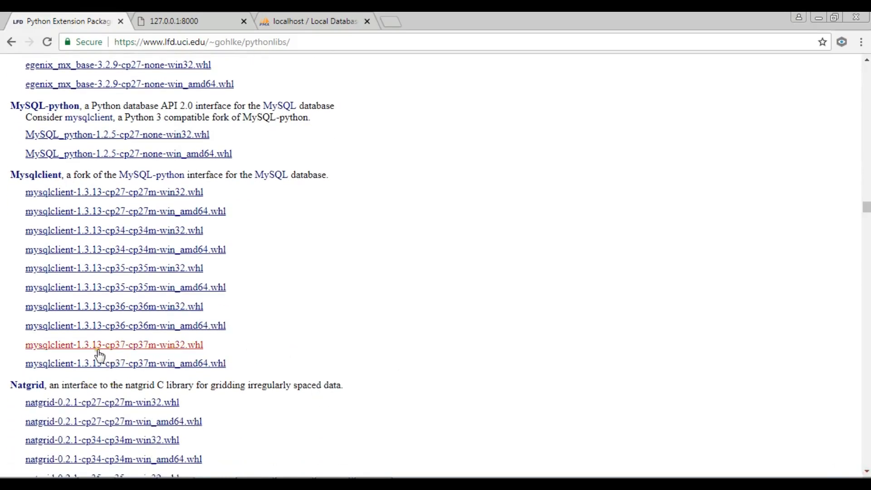
mouse_move(125, 324)
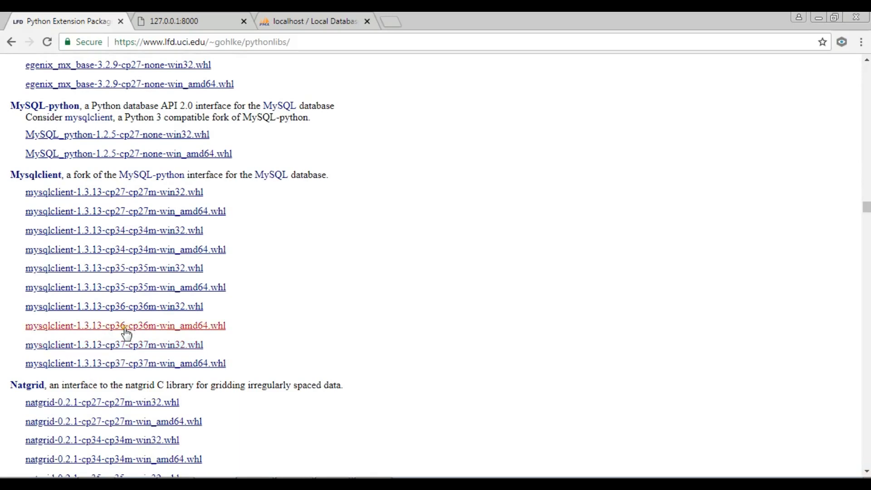
mouse_move(349, 337)
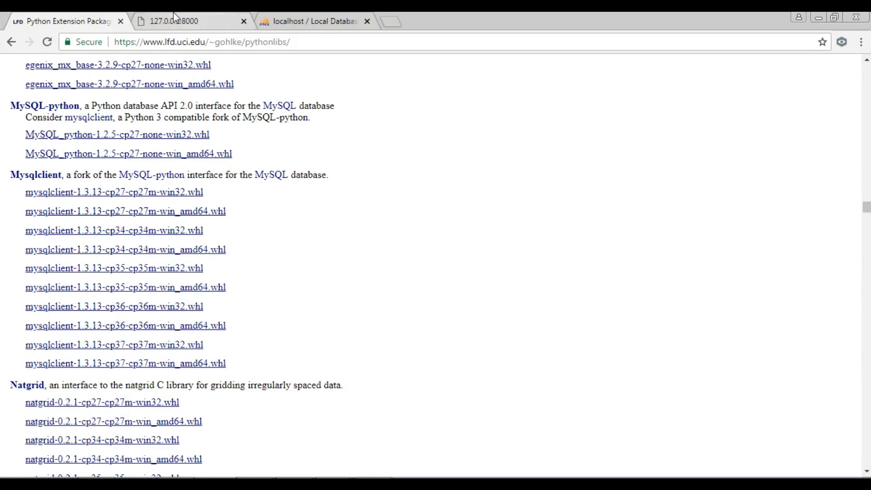
left_click(183, 20)
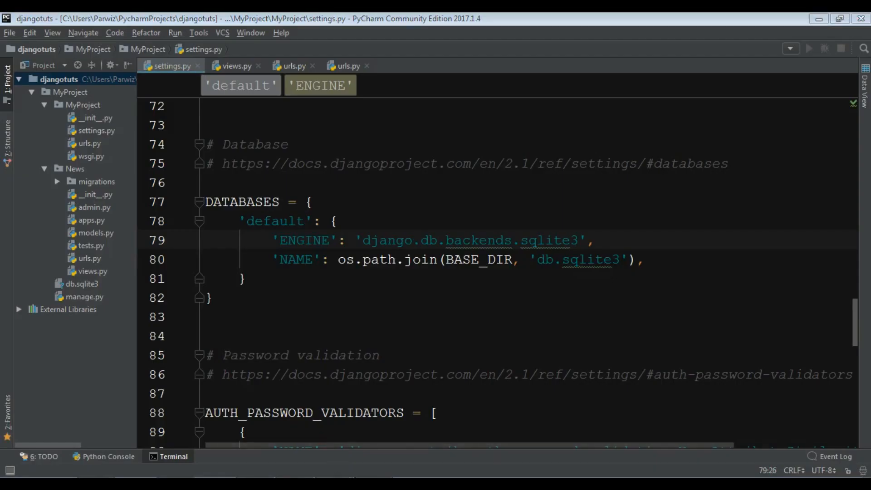
double_click(687, 221)
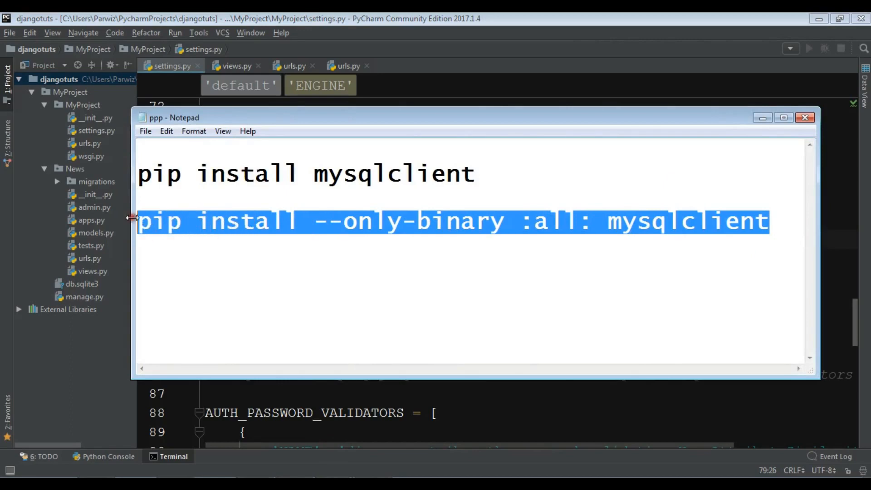
Read the pip install mysqlclient commands in Notepad and minimize it back to settings.py
left_click(199, 221)
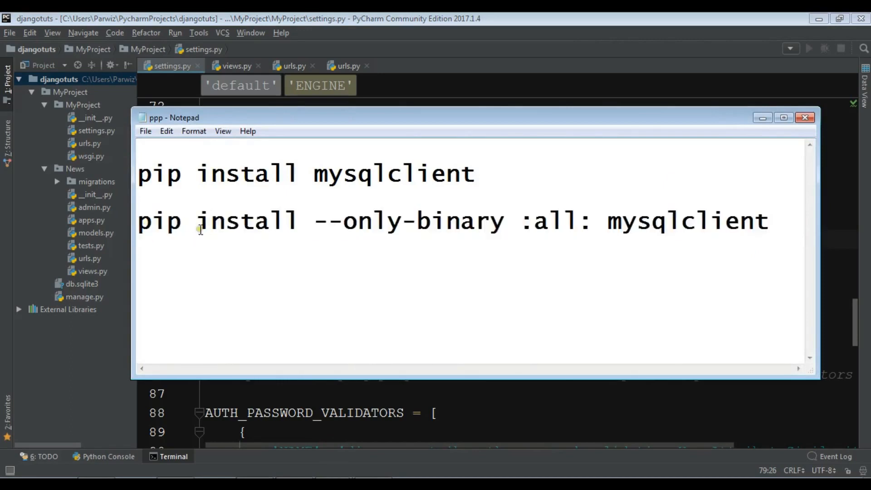
left_click(204, 221)
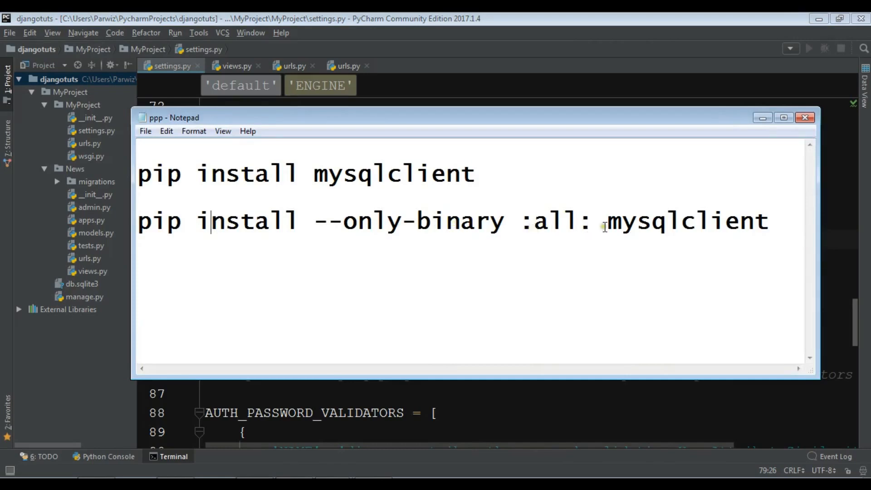
left_click(769, 221)
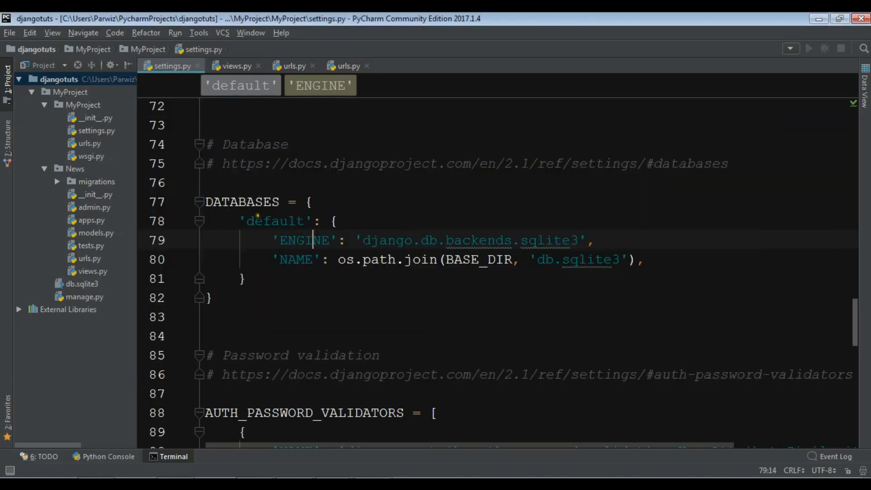
Change ENGINE to django.db.backends.mysql and set NAME to 'django' in place of the sqlite path
left_click(578, 239)
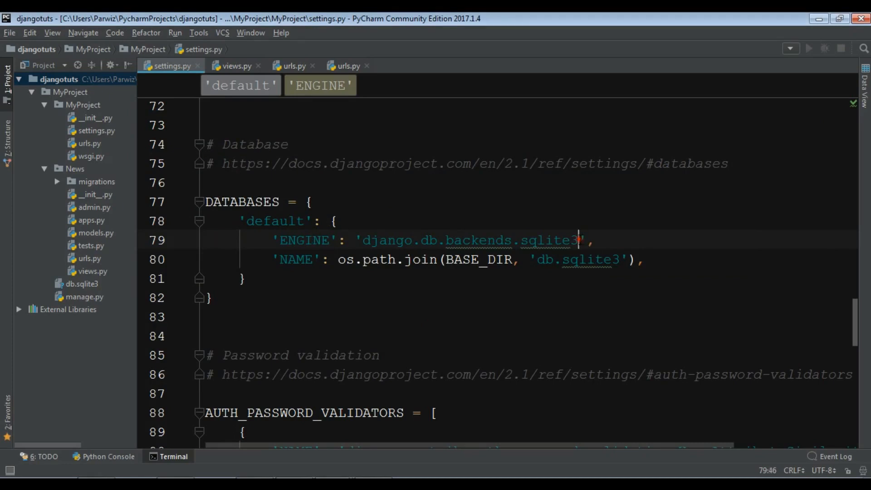
key("BackSpace")
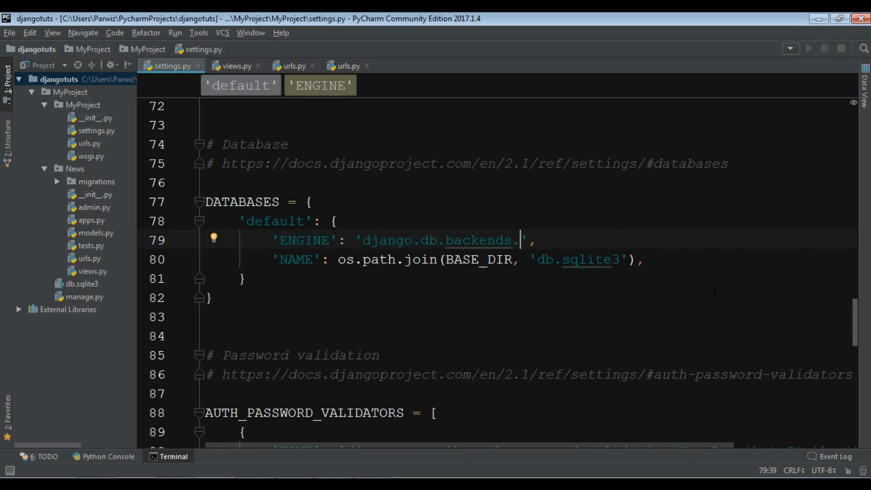
type("mysq;")
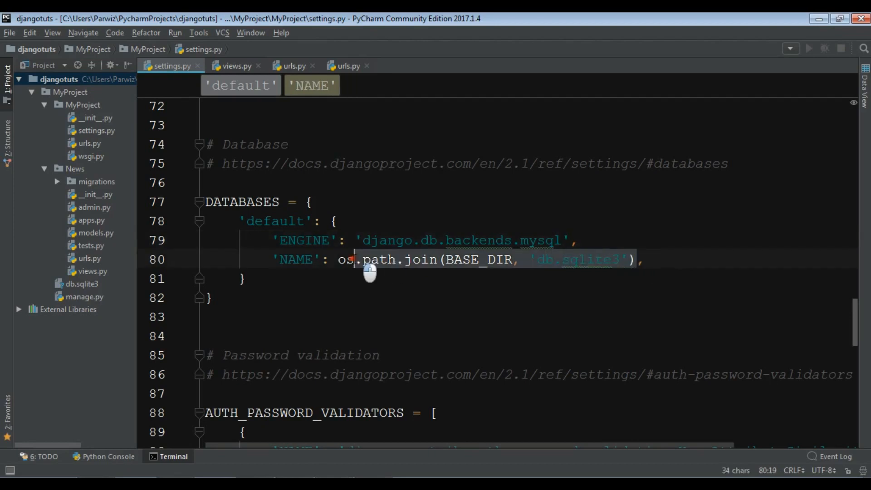
key("Delete")
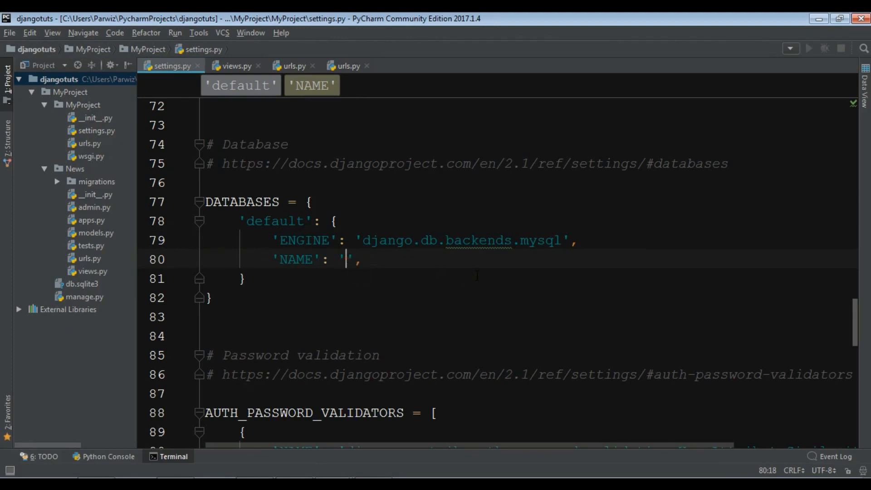
type("django")
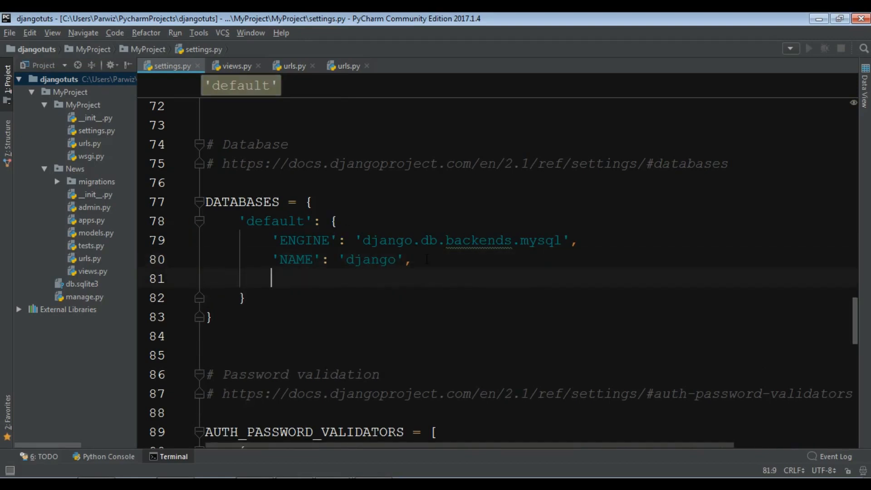
Add USER 'root', empty PASSWORD, HOST 'localhost' and PORT '3306' to the default database entry
type("'USER':'")
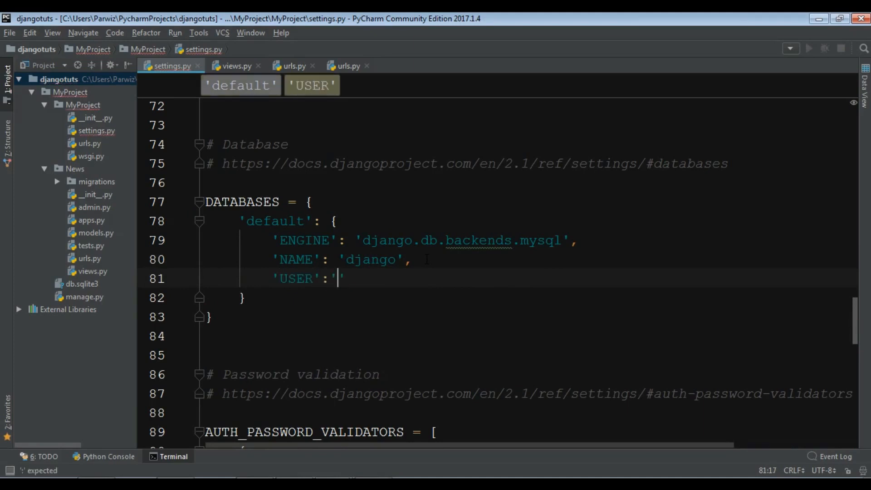
type("root")
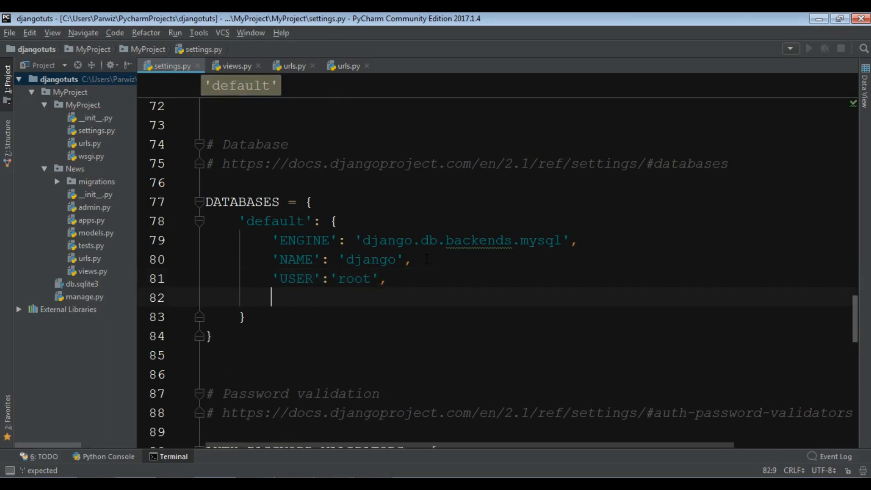
type("''")
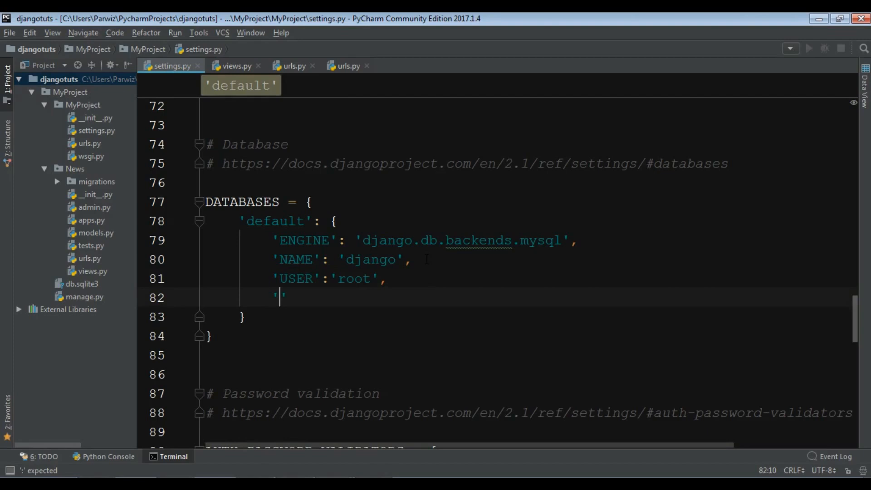
type("PASSWORD")
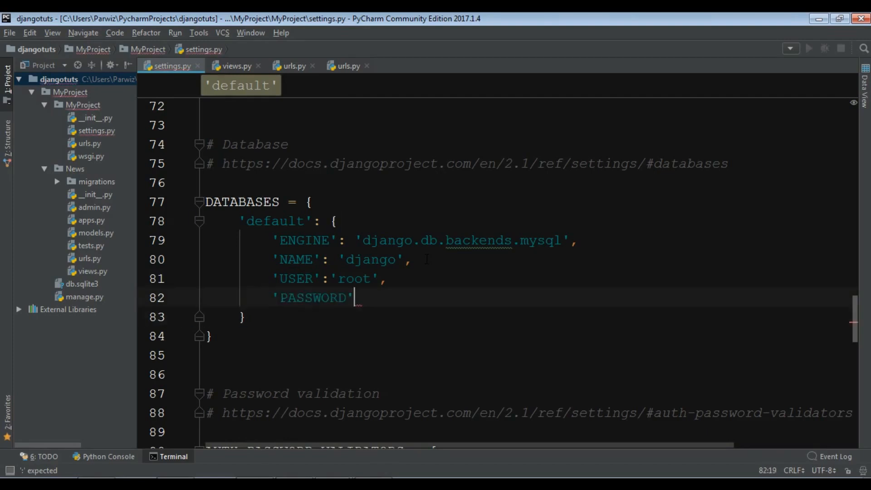
type(":'',")
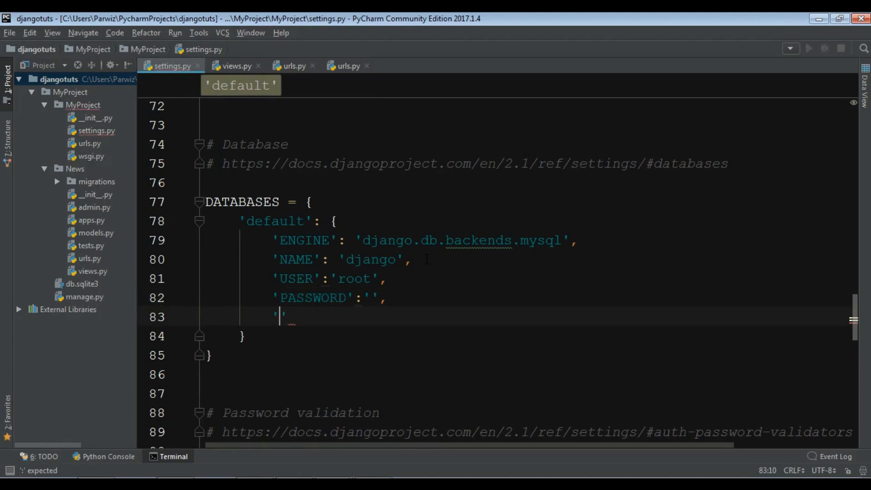
type("HO")
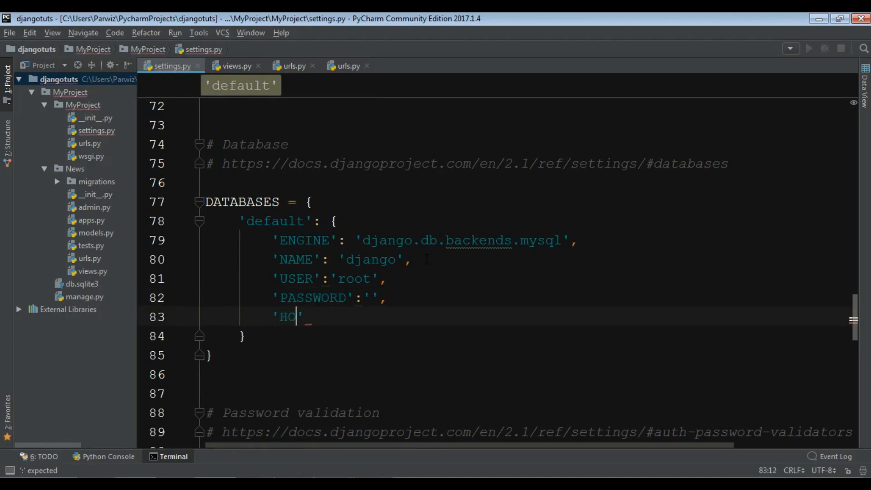
type("ST")
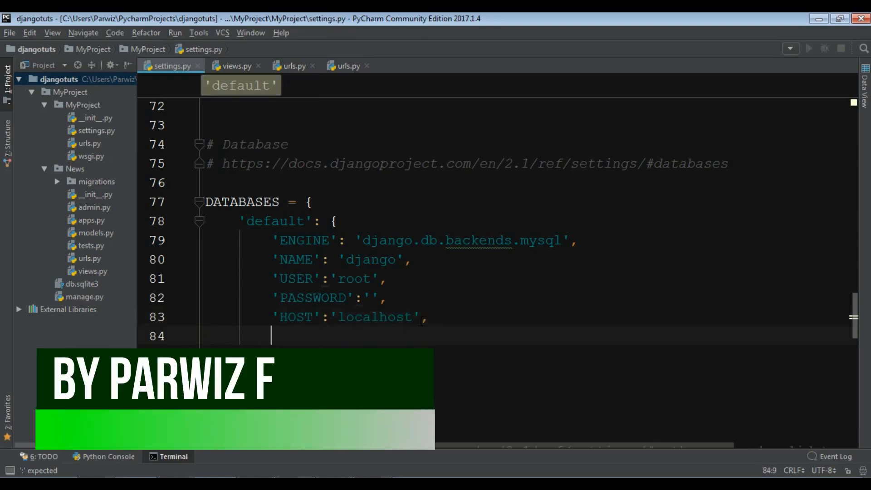
type("'")
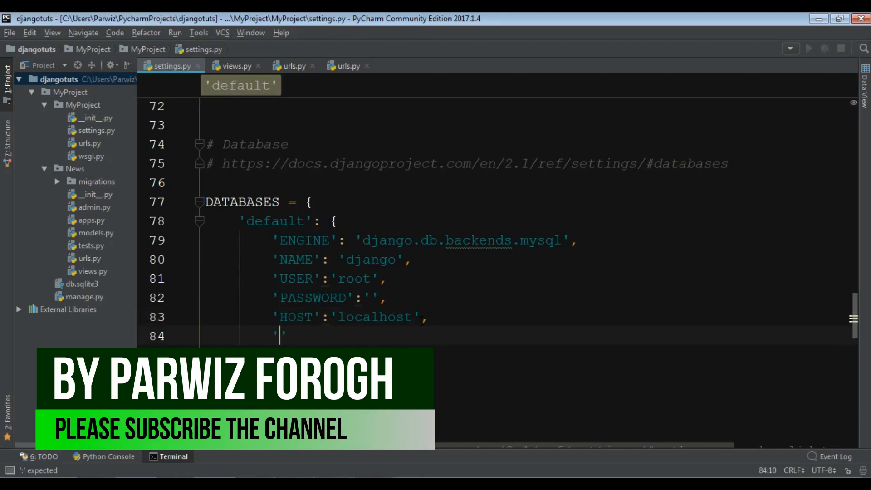
type("PORT'")
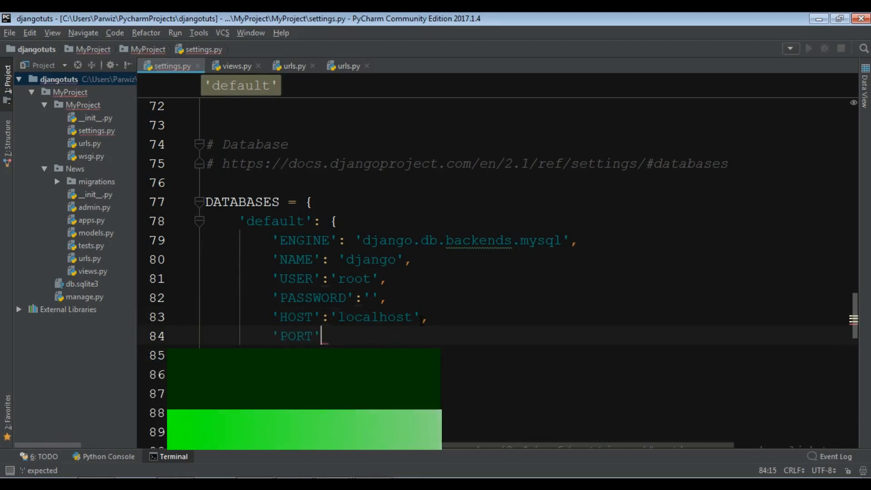
type(":''")
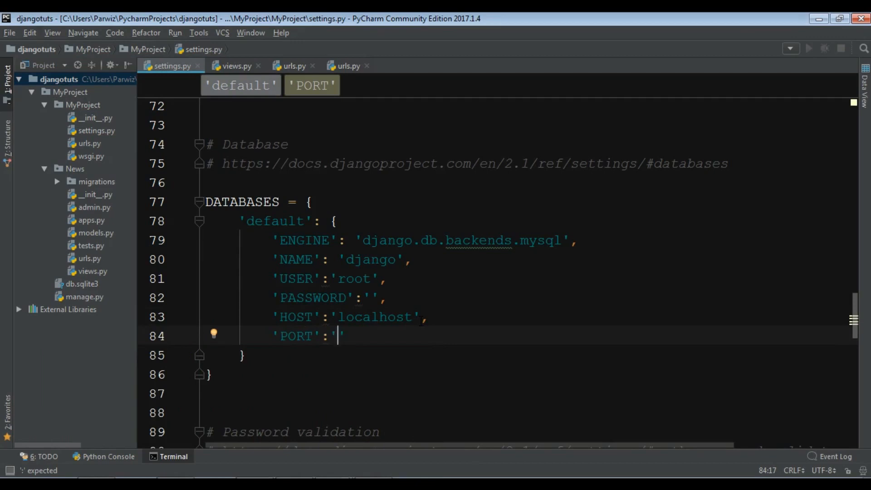
type("33")
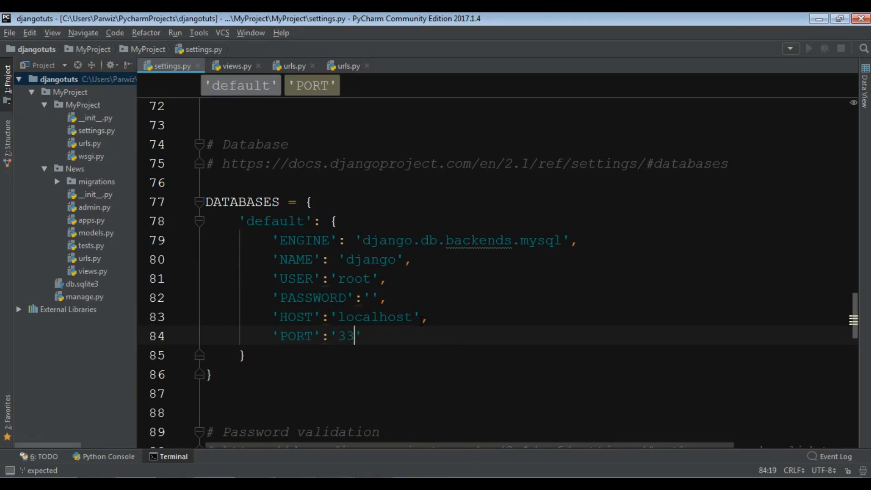
type("06")
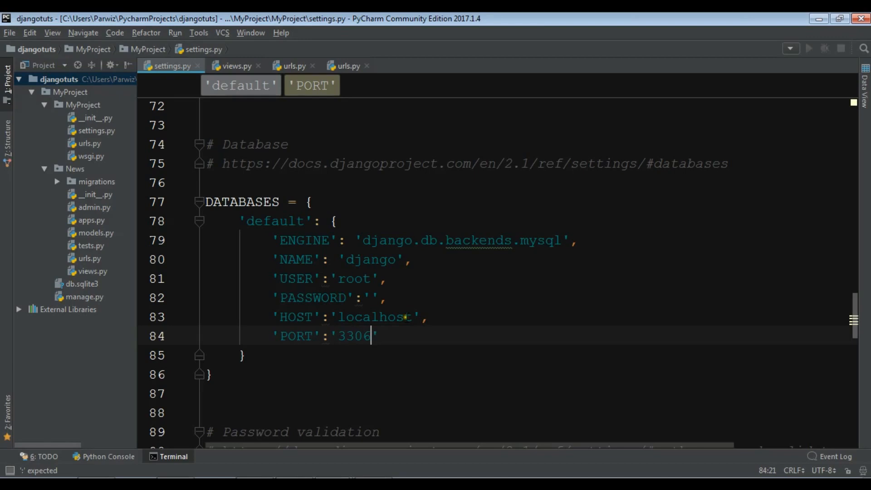
type(",")
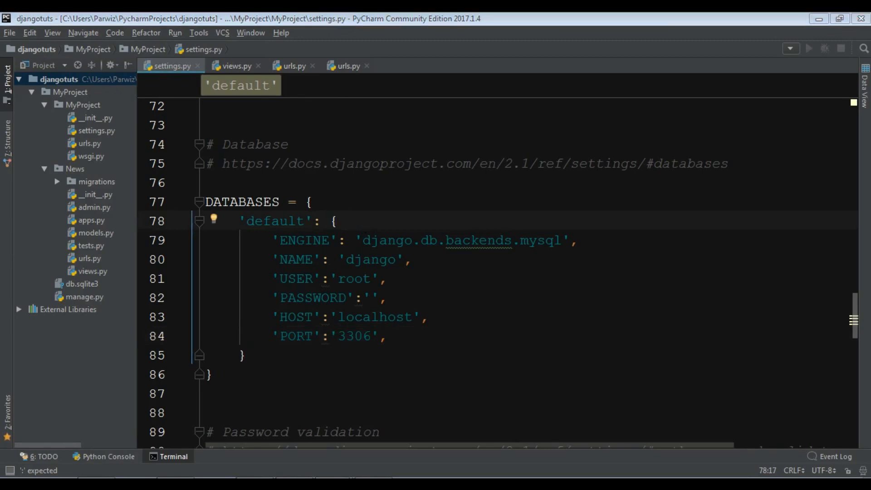
Bring the terminal with the running development server back into view
left_click(172, 457)
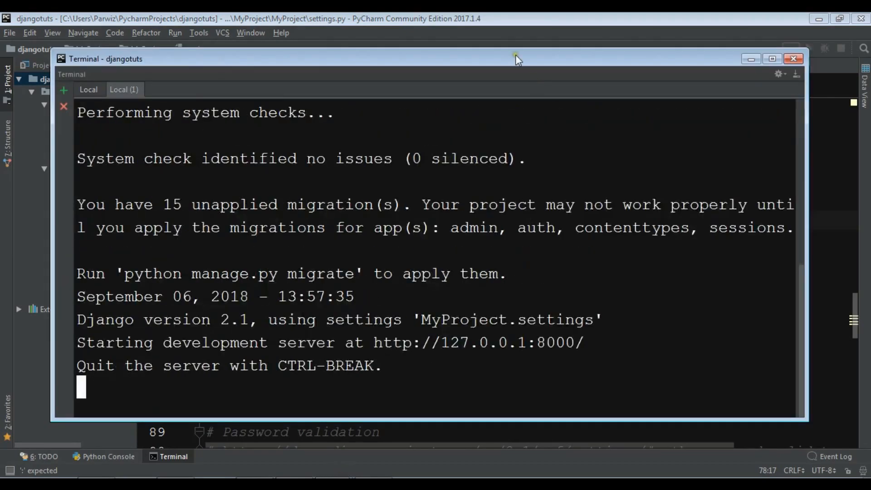
mouse_move(95, 91)
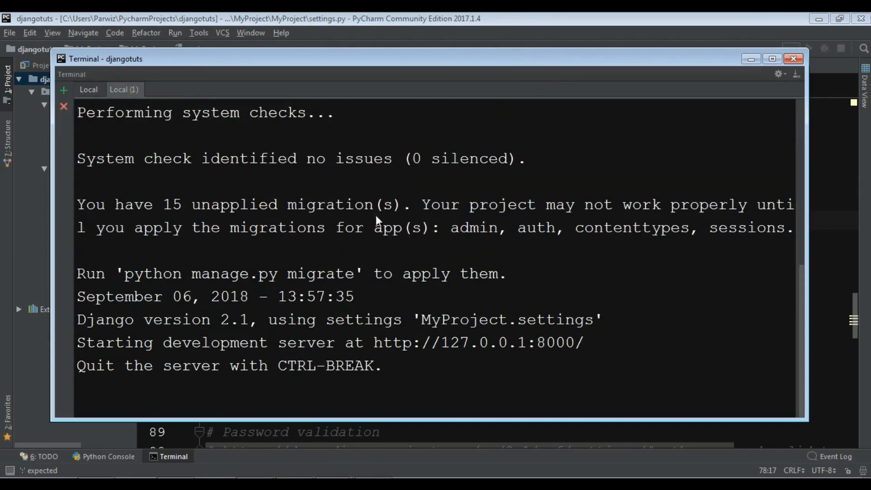
mouse_move(88, 89)
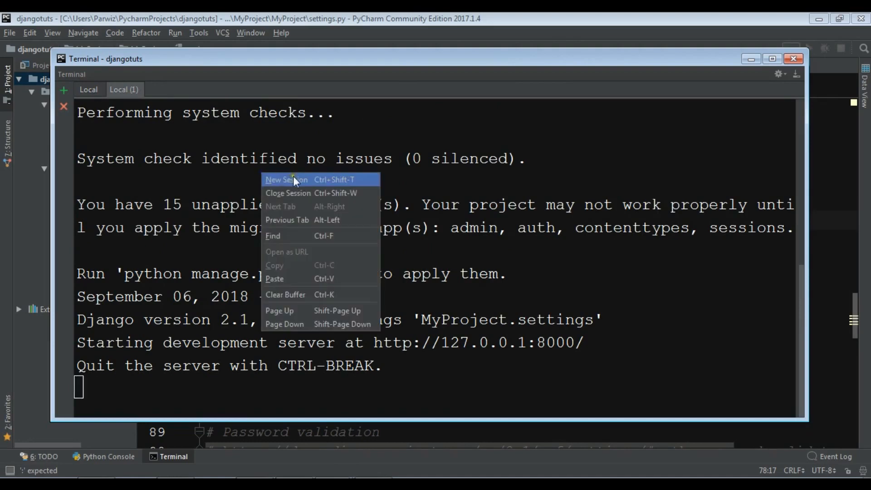
Start a new terminal session and change into the MyProject folder
left_click(286, 180)
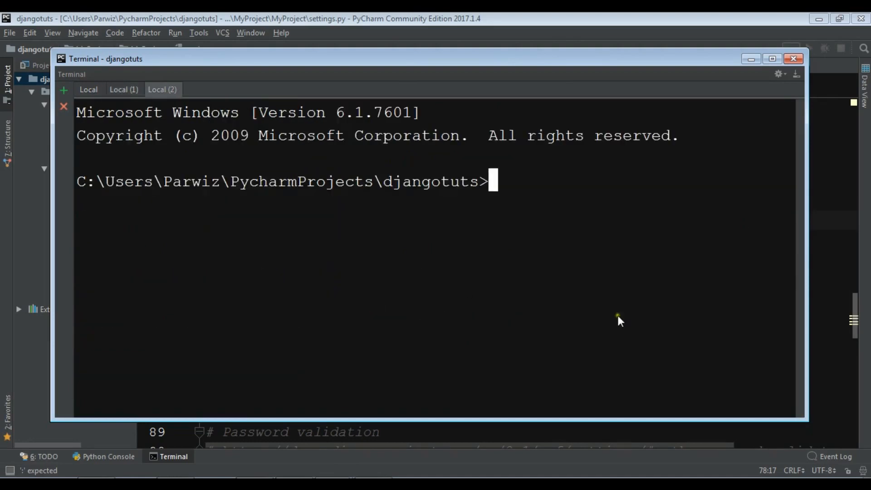
type("cd MyPro")
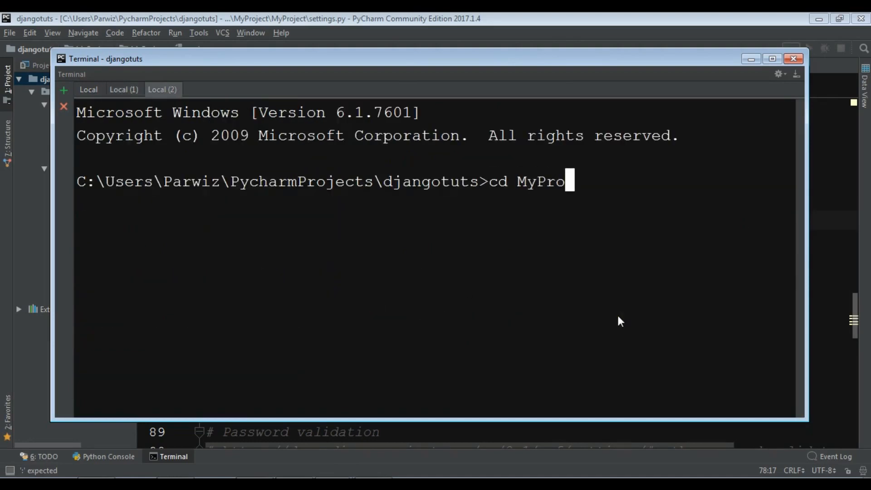
key("Enter")
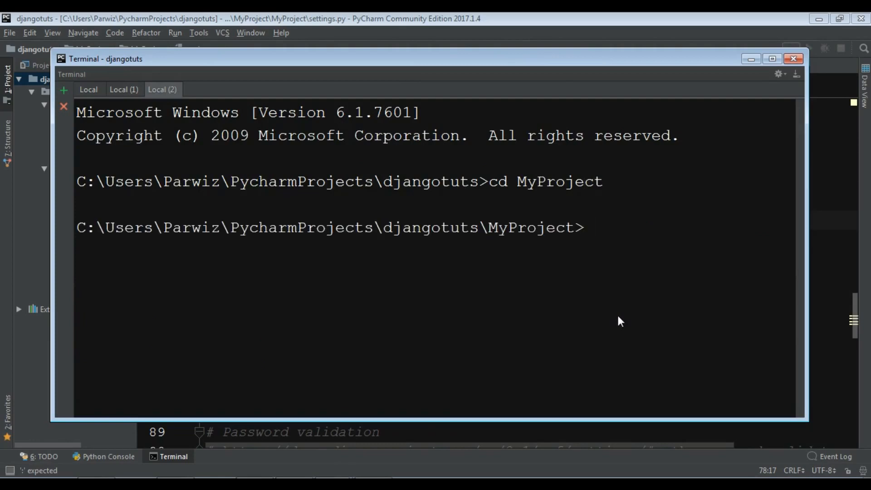
Run python manage.py migrate to apply all pending migrations to the MySQL database
type("python")
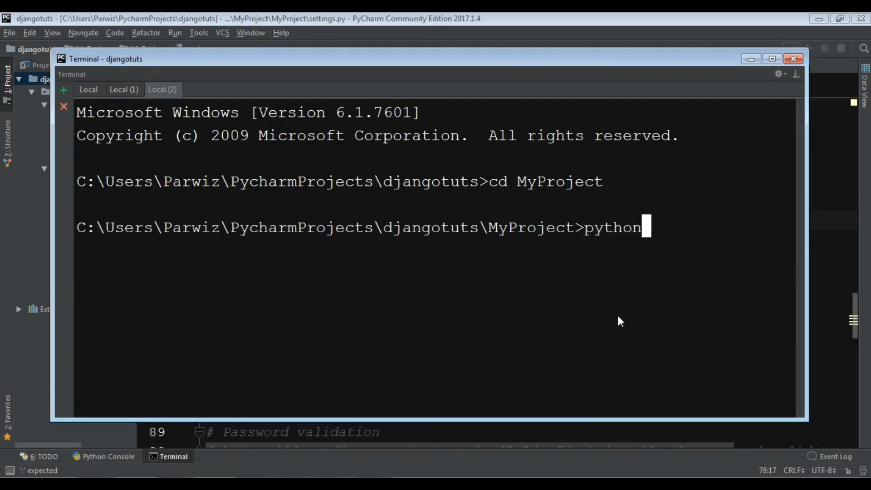
type("manage.p")
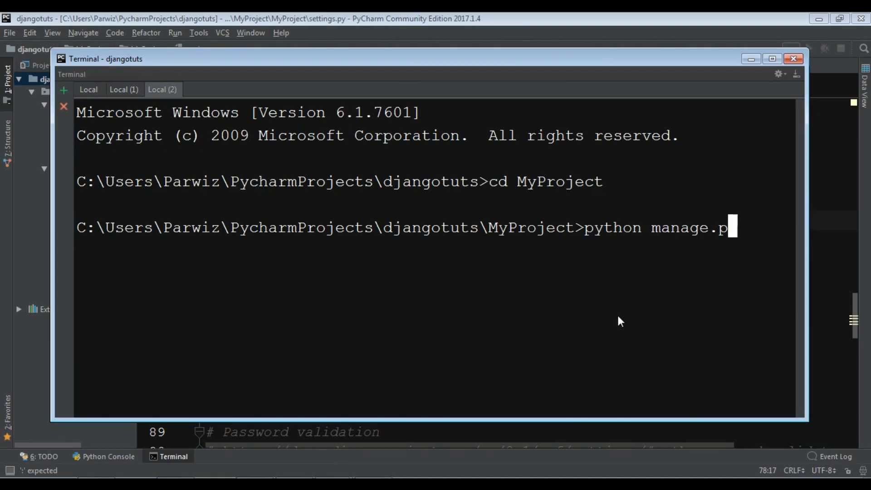
type("y")
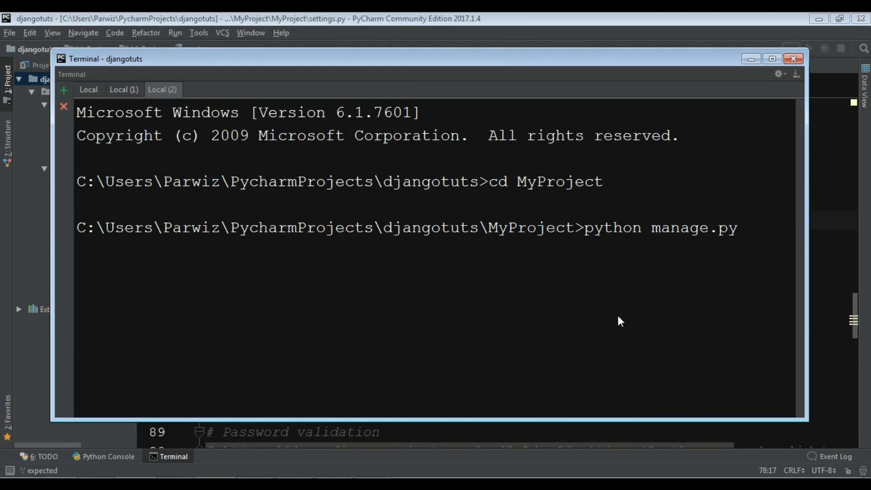
type("r")
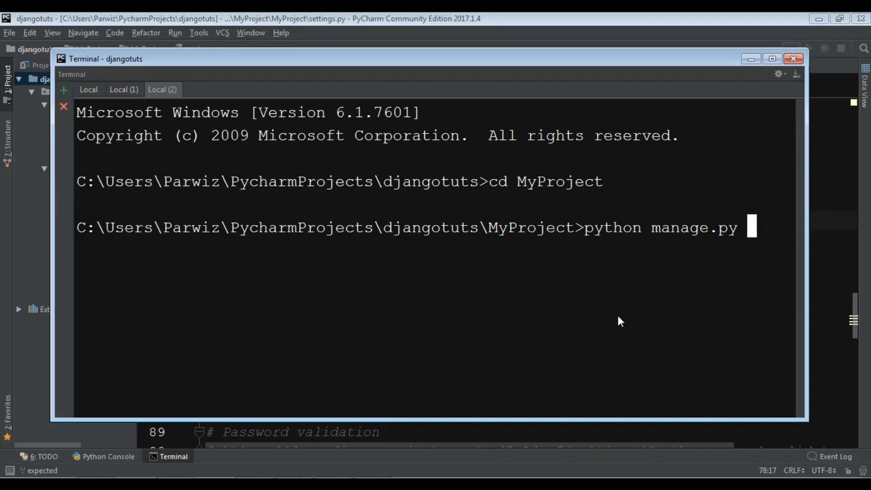
type("migr")
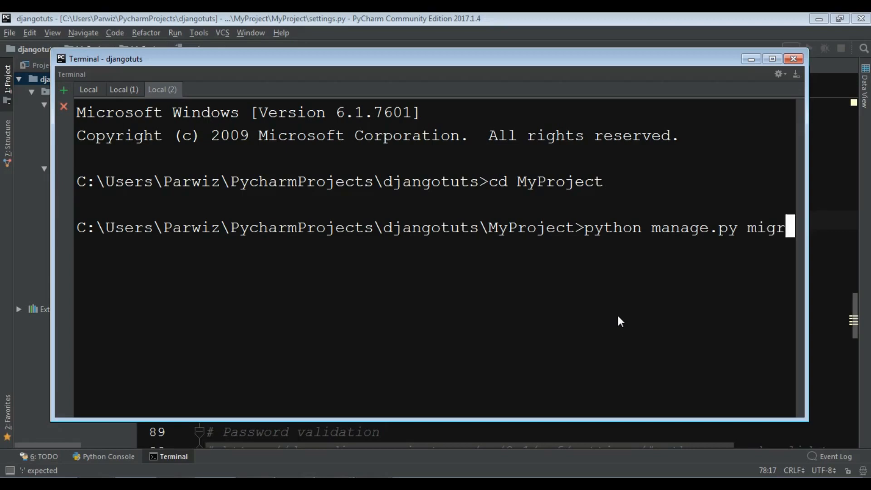
type("ate")
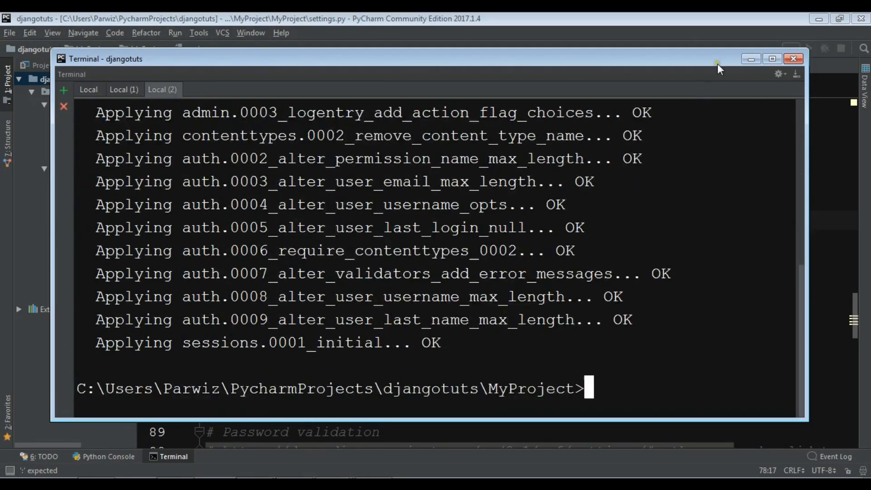
mouse_move(761, 45)
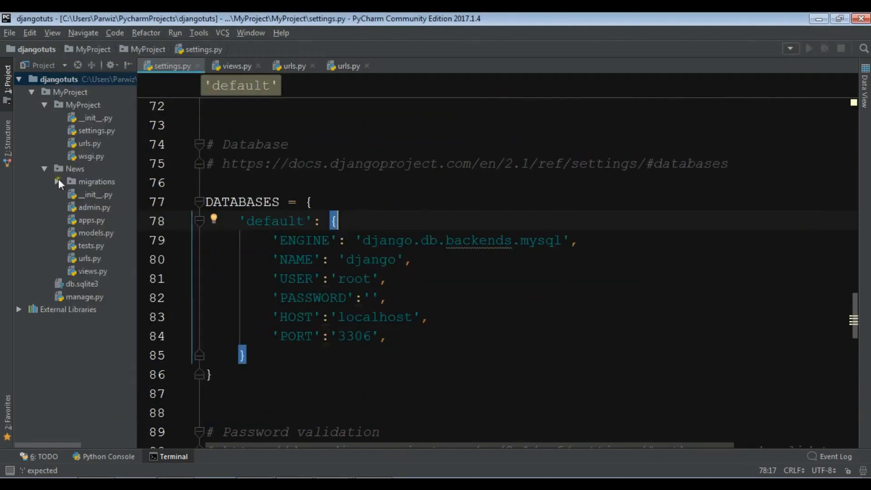
left_click(57, 181)
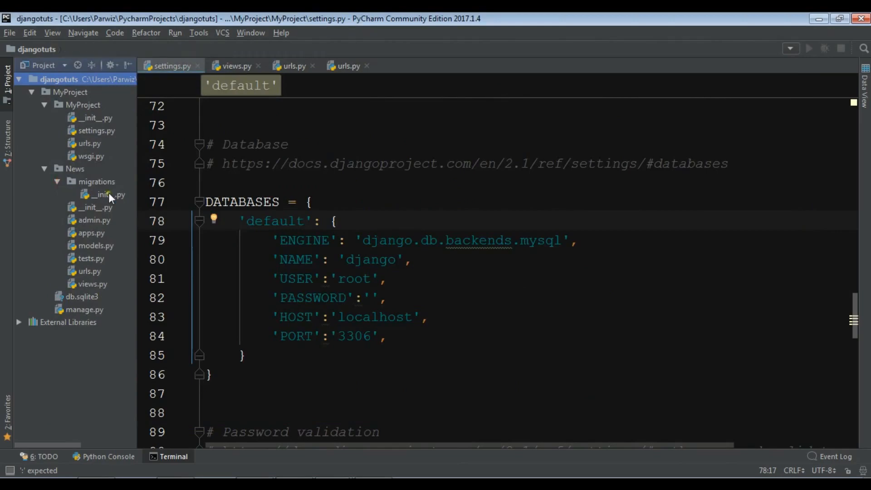
left_click(108, 194)
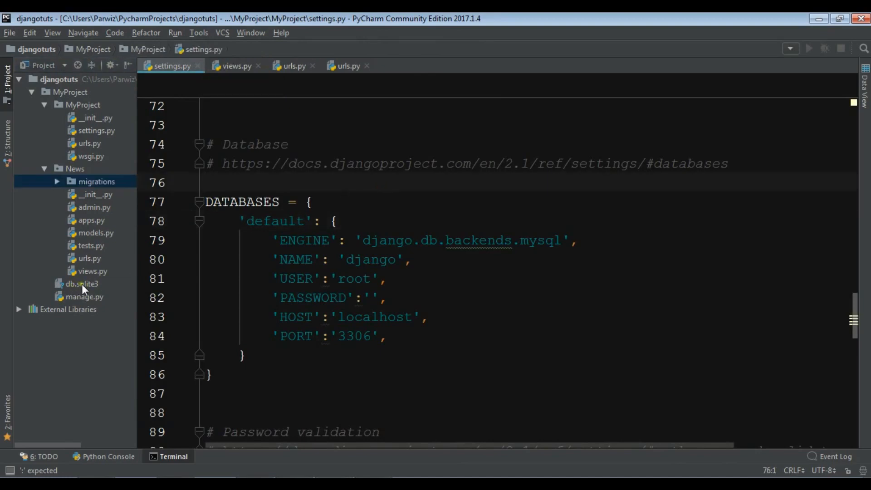
Delete the old db.sqlite3 file from the Project tree, confirming the Delete dialog
left_click(80, 283)
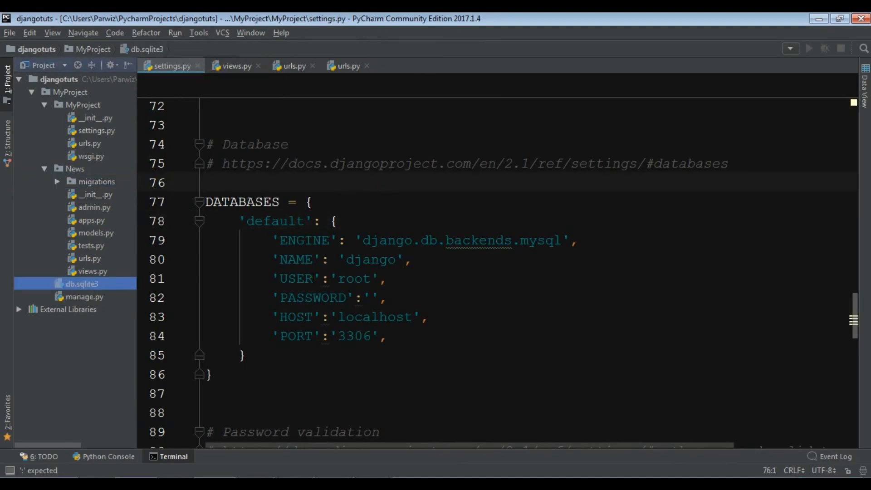
key("Delete")
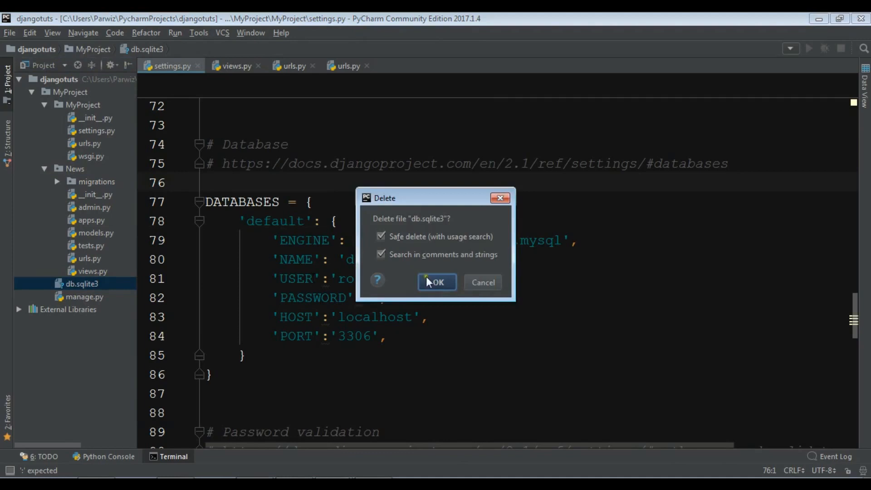
left_click(436, 282)
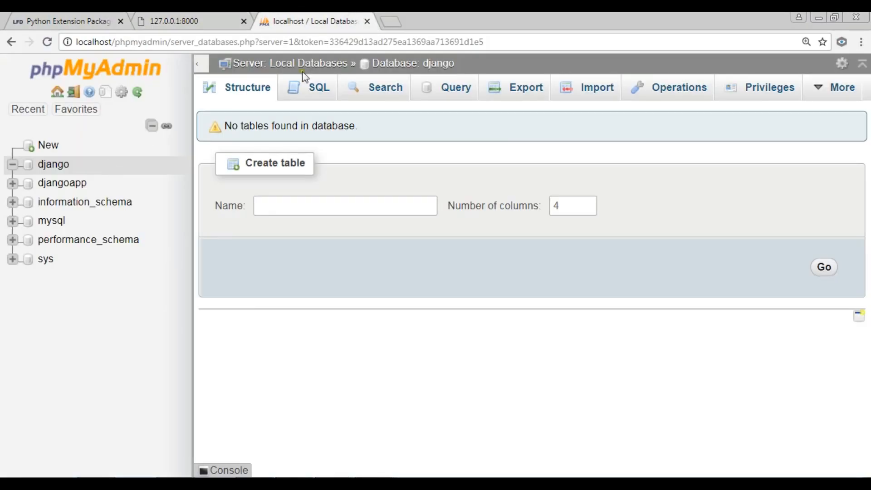
mouse_move(63, 182)
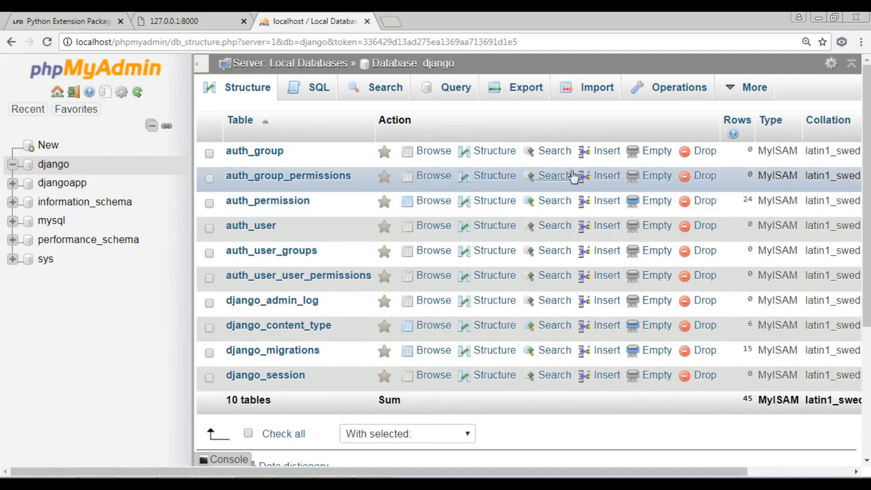
mouse_move(494, 160)
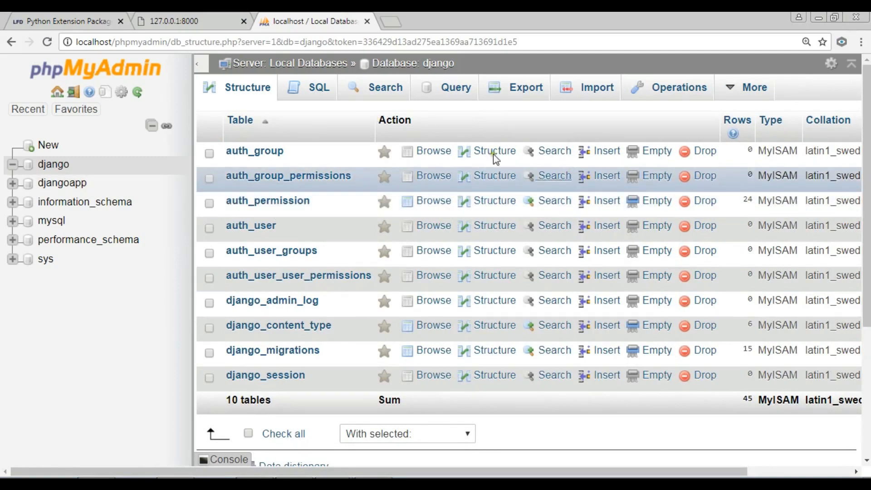
mouse_move(278, 337)
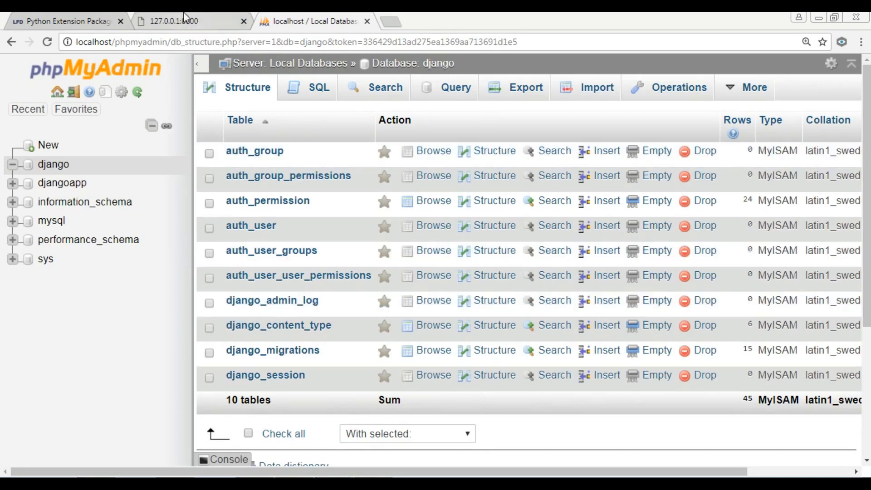
Go to the local Django site's /admin login page
left_click(172, 21)
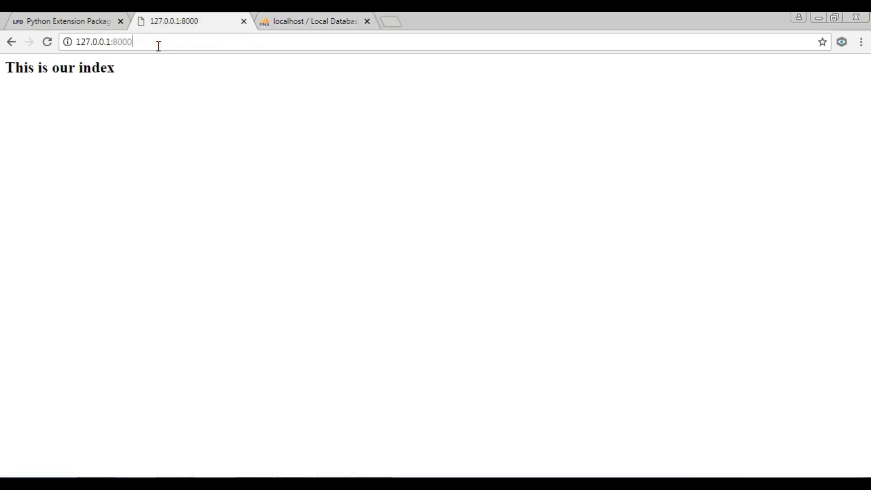
type("/admin/login/?next=/admin/")
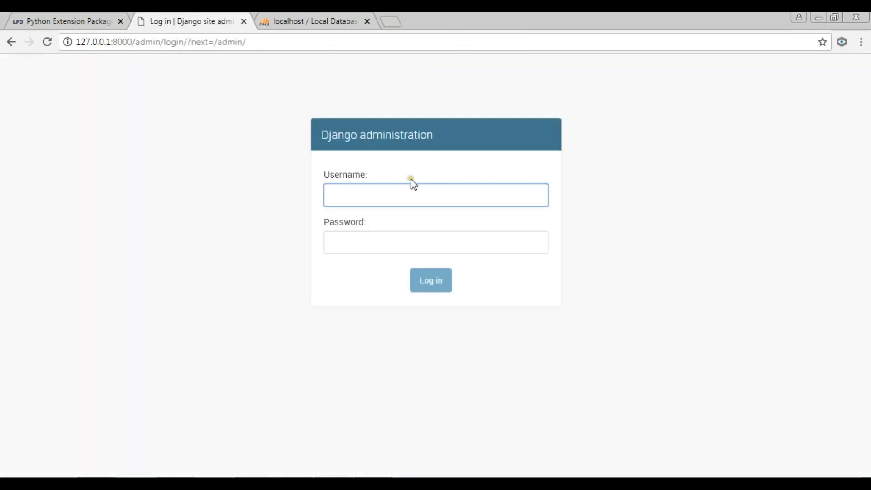
Attempt admin login as parwiz with a password, which is rejected as incorrect
type("parwiz")
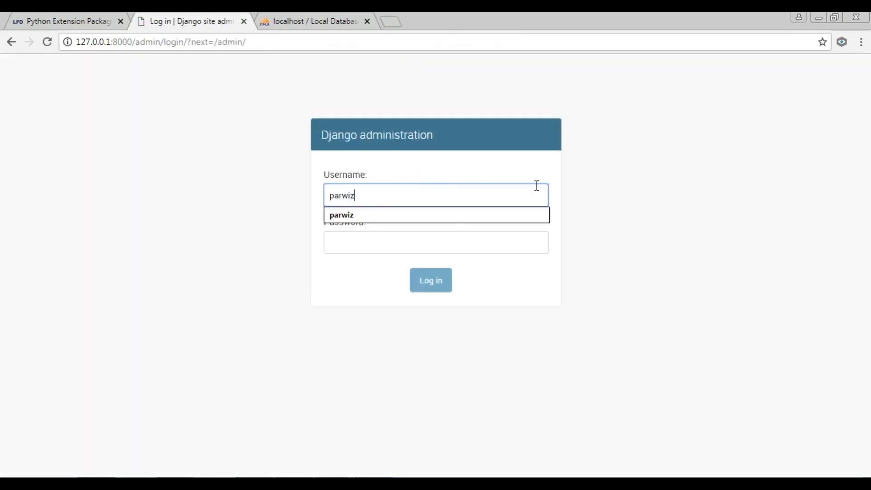
left_click(436, 241)
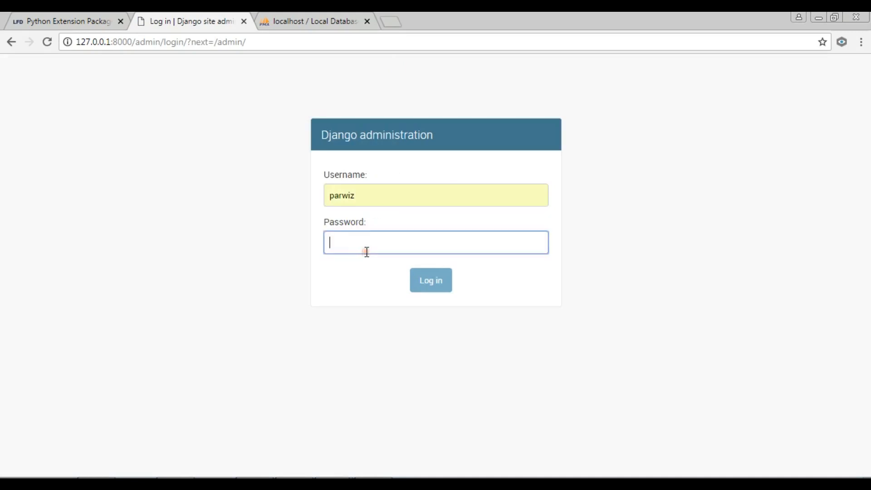
type("•••")
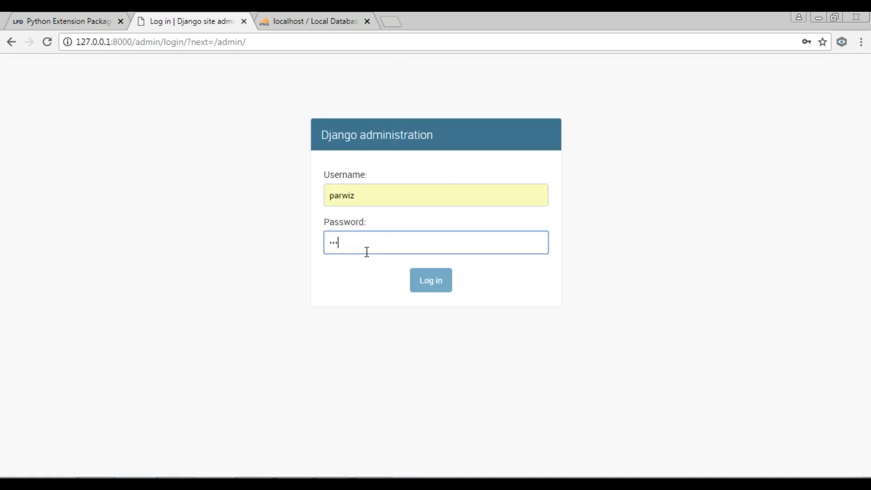
type("password")
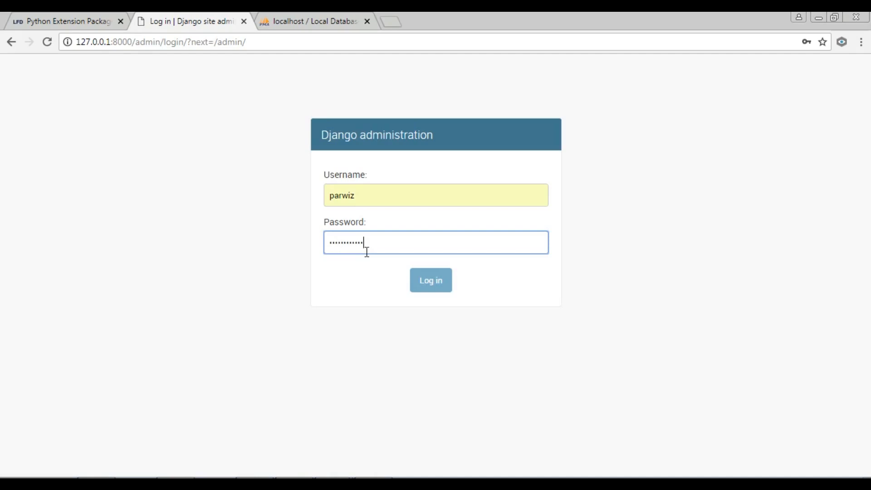
left_click(430, 281)
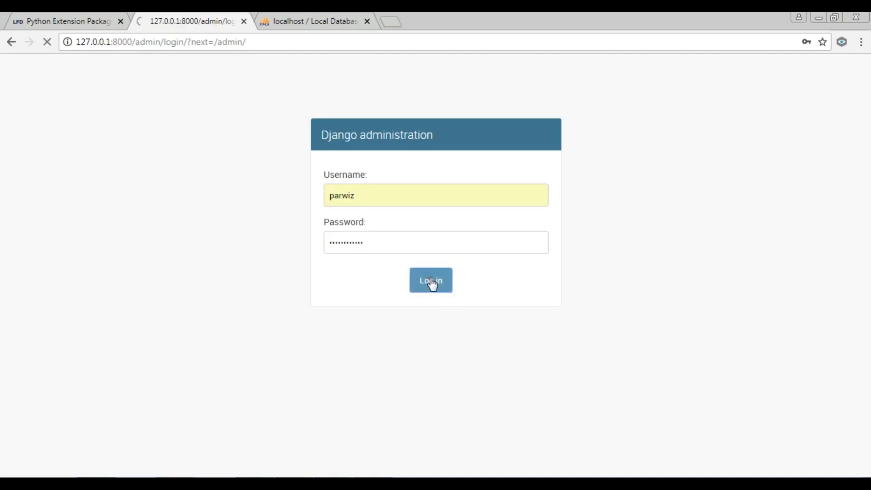
left_click(430, 280)
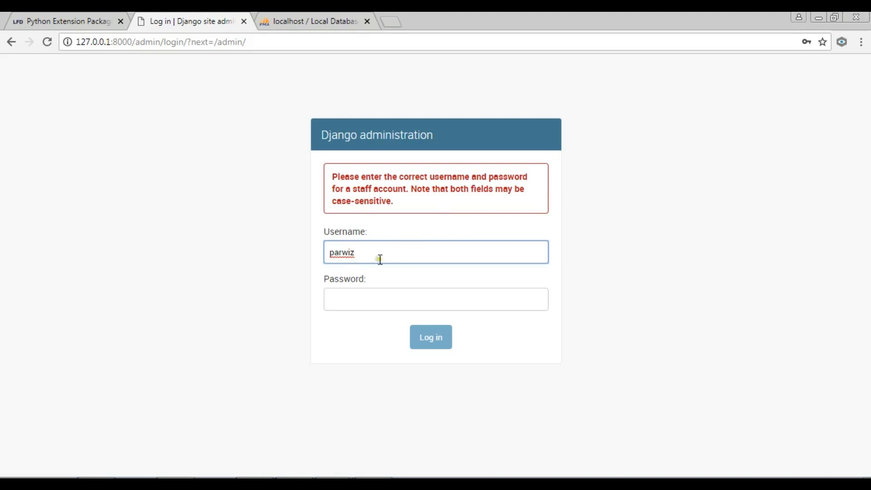
mouse_move(327, 471)
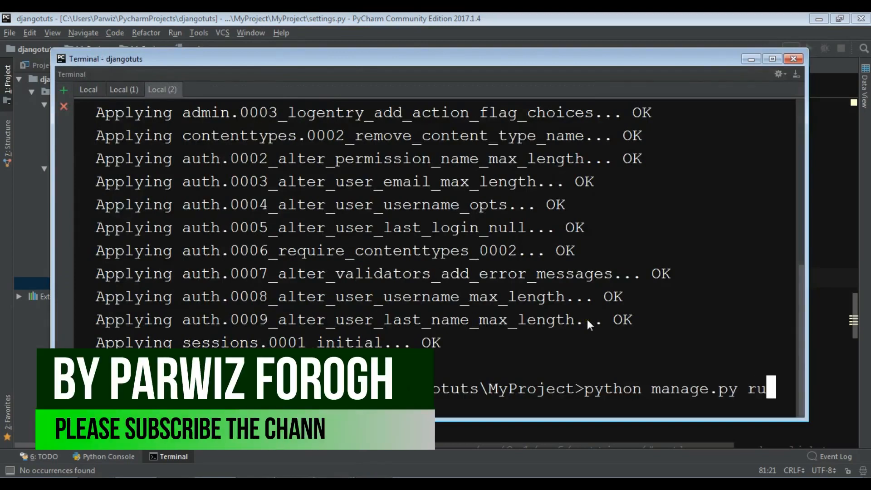
Run python manage.py createsuperuser in the terminal
type("c")
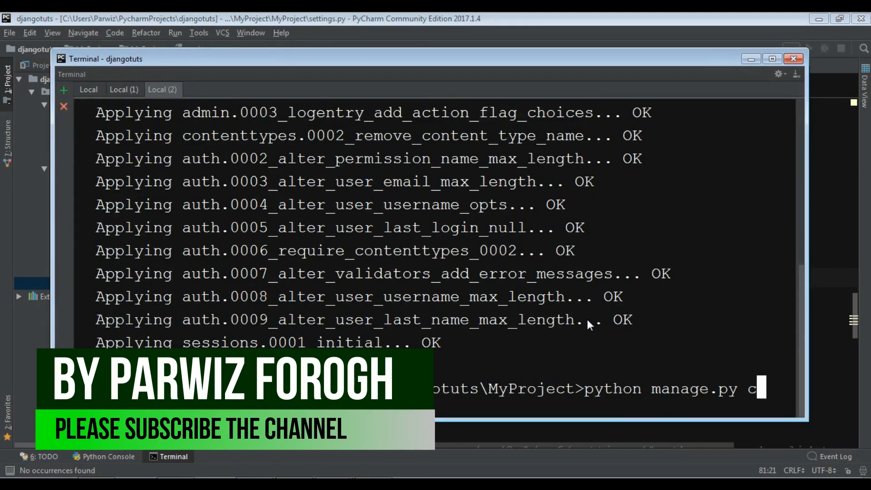
type("reatesu")
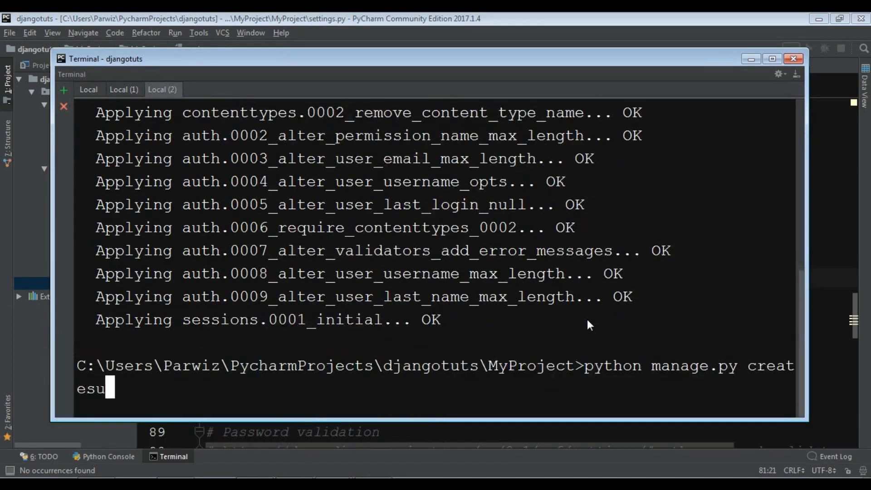
type("peruser")
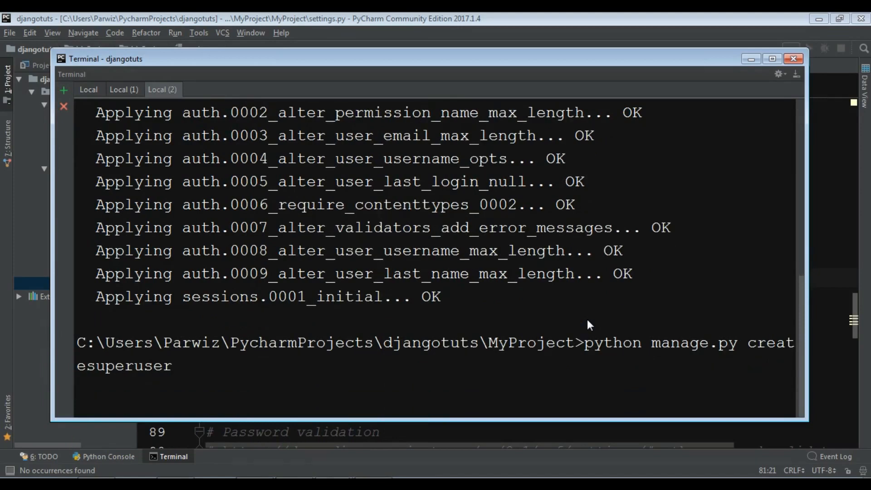
mouse_move(592, 177)
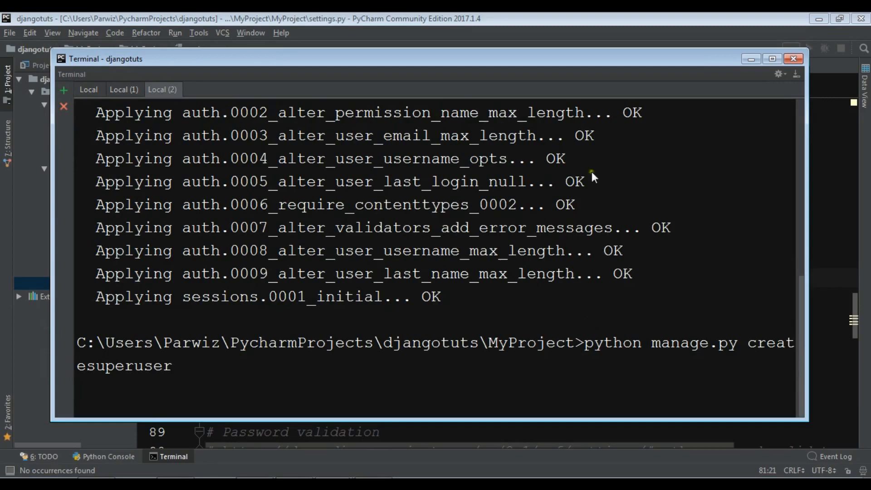
mouse_move(480, 63)
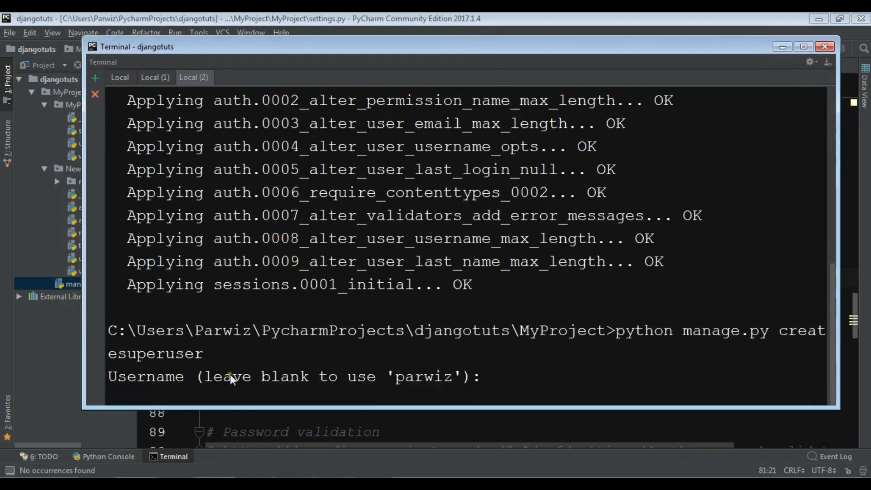
mouse_move(441, 382)
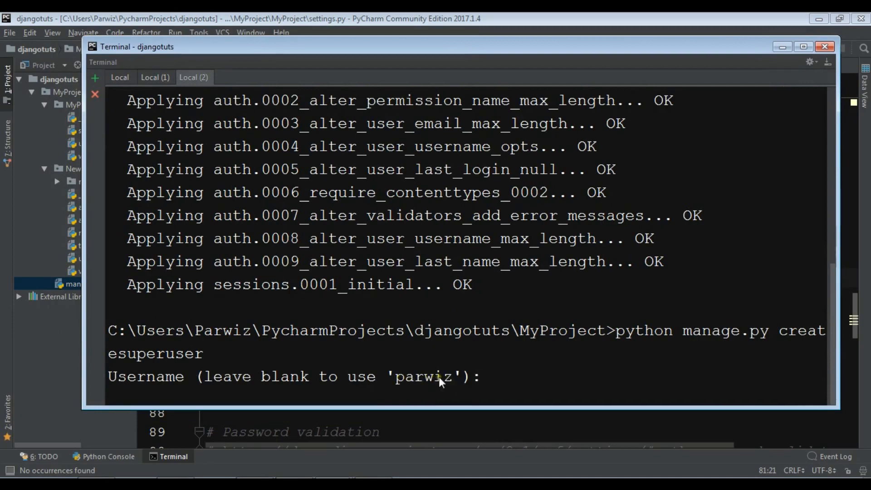
mouse_move(410, 376)
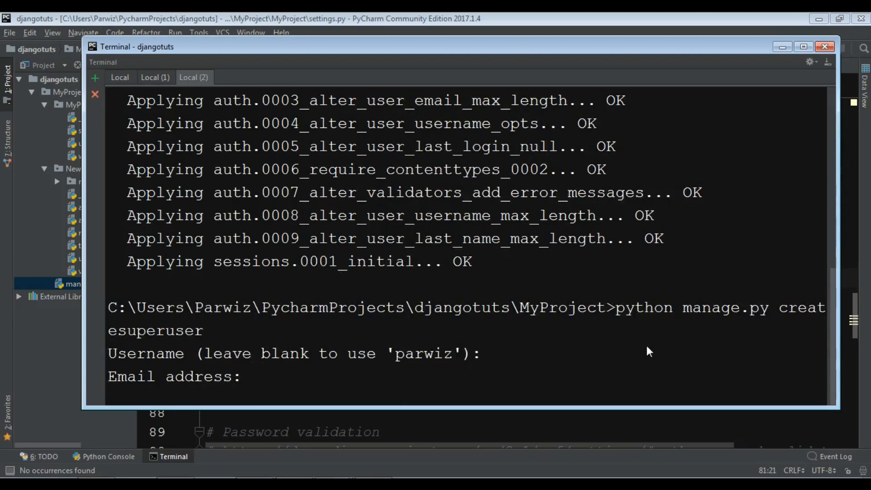
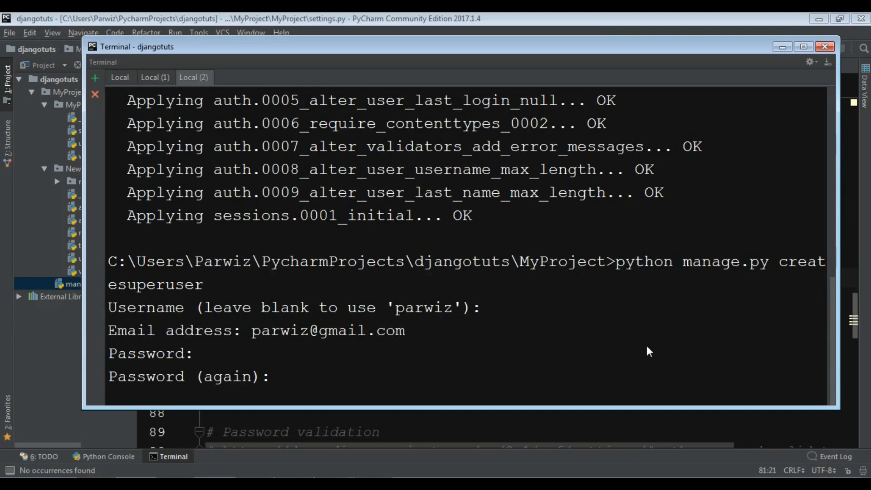
key("enter")
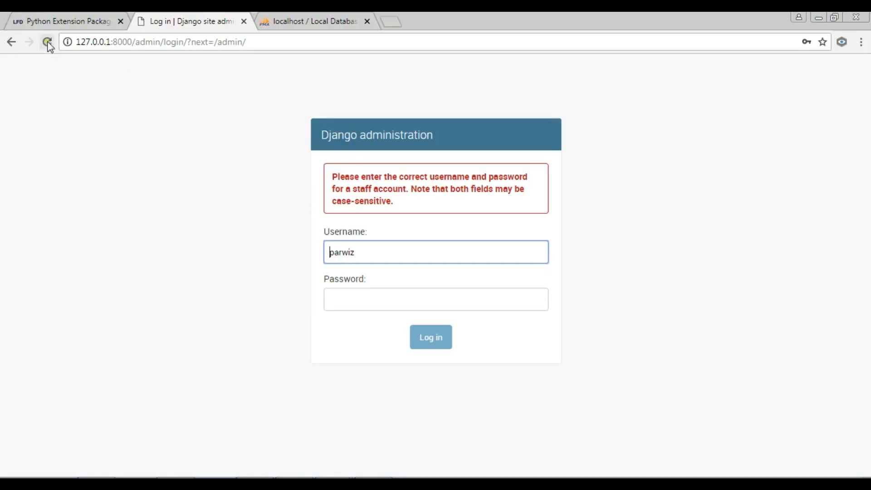
Reload and resubmit the login as parwiz to reach Site administration, then log out
left_click(48, 42)
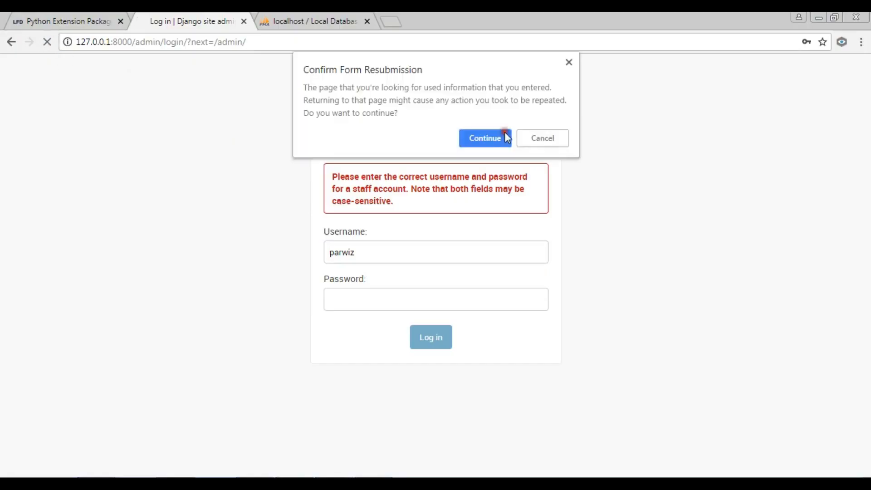
left_click(484, 137)
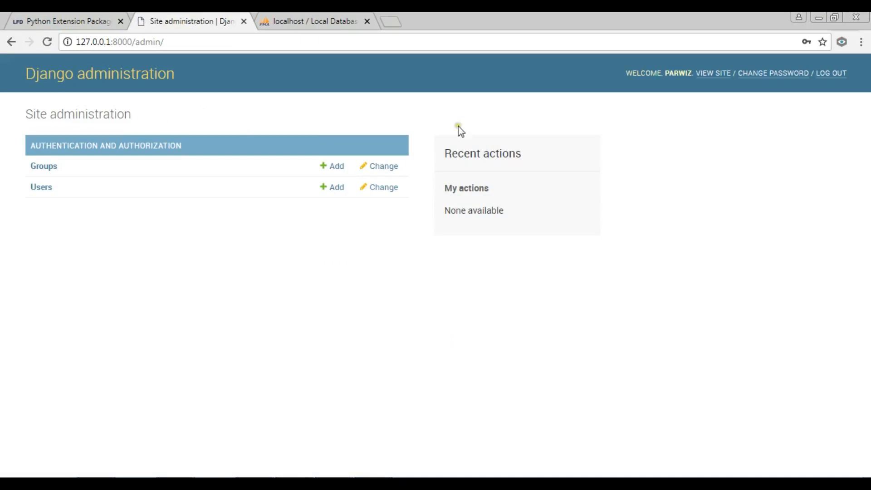
mouse_move(77, 129)
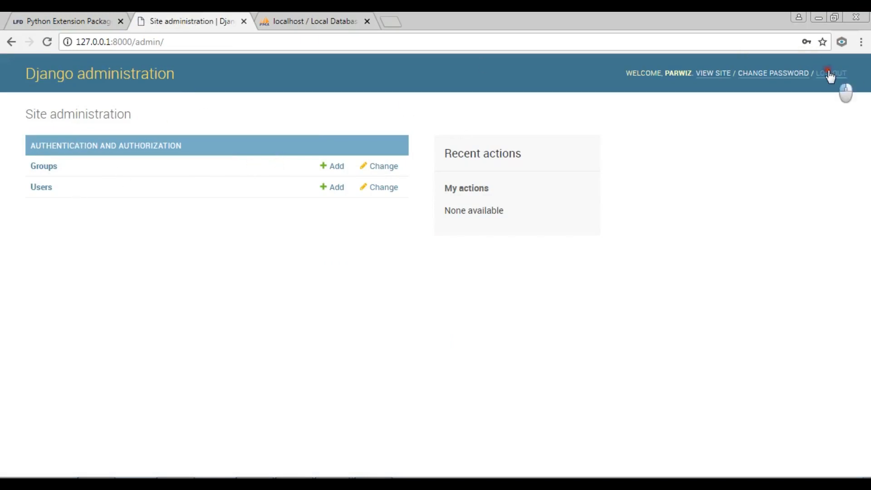
left_click(829, 73)
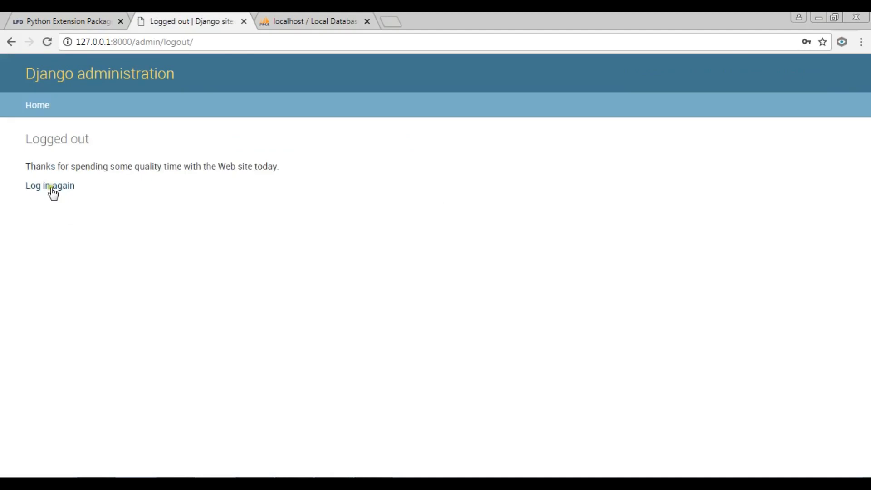
Log in again as parwiz with the password, returning to Site administration
left_click(49, 185)
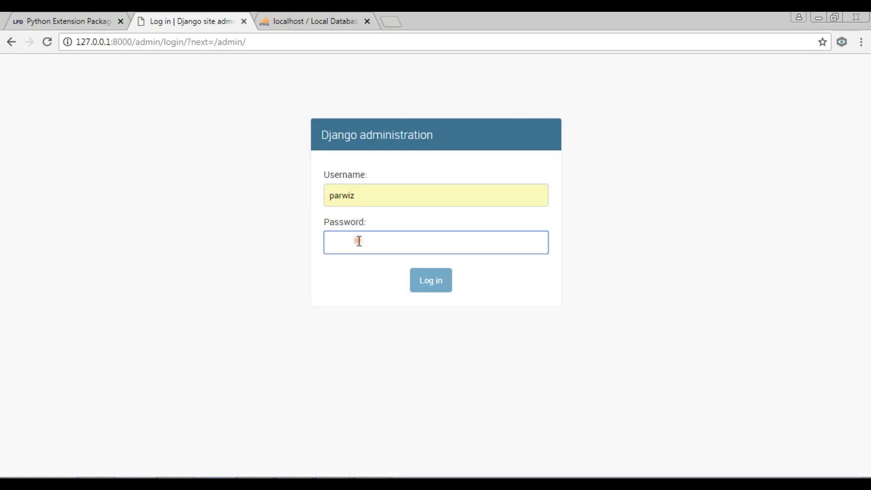
type("password")
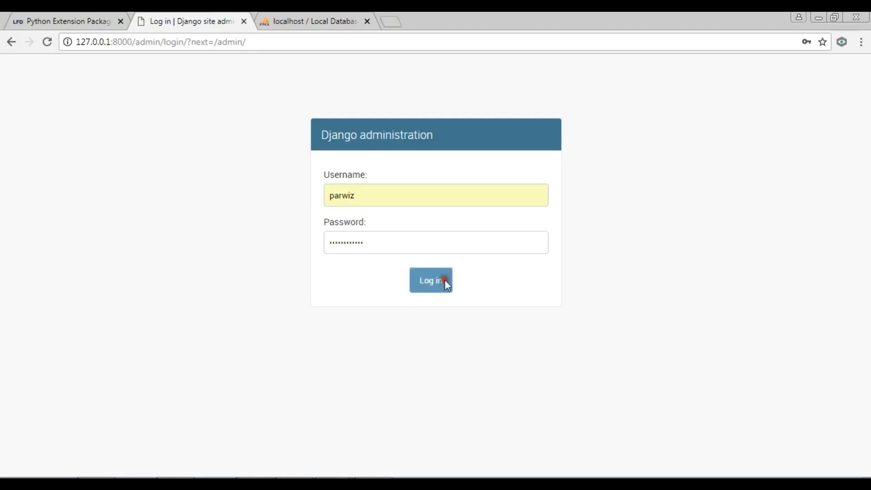
left_click(430, 280)
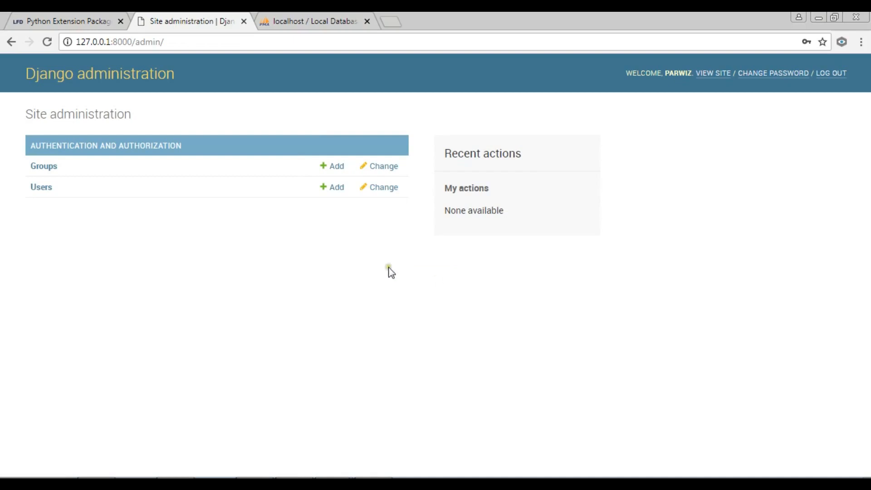
mouse_move(268, 170)
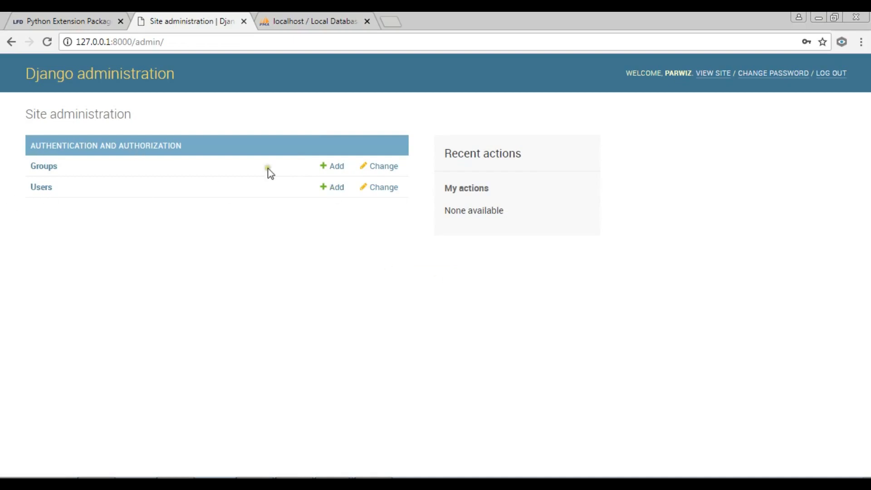
mouse_move(377, 340)
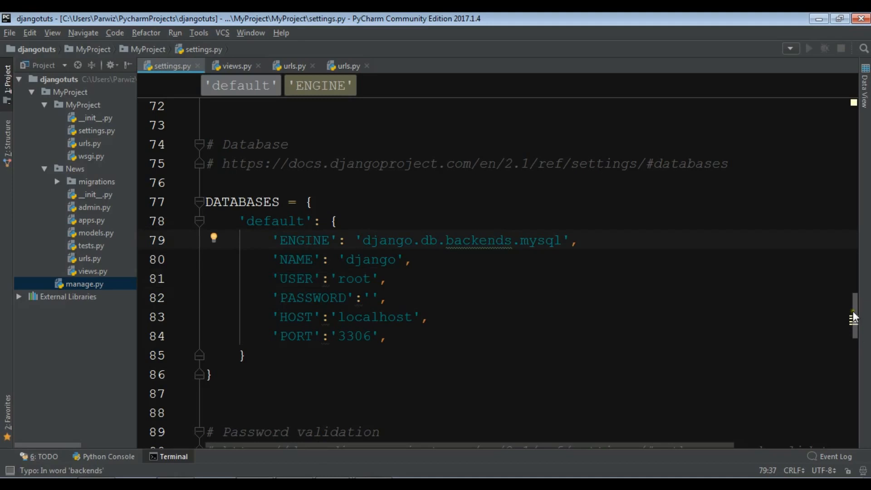
scroll("down", 3)
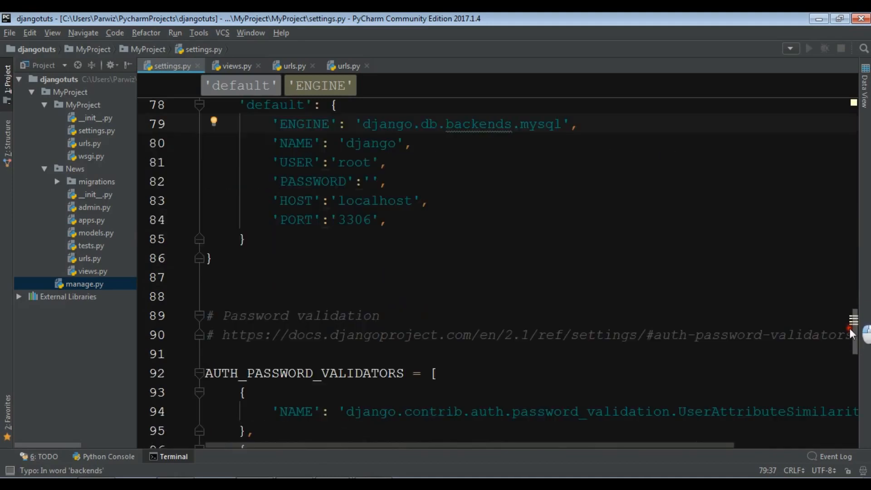
scroll("down", 3)
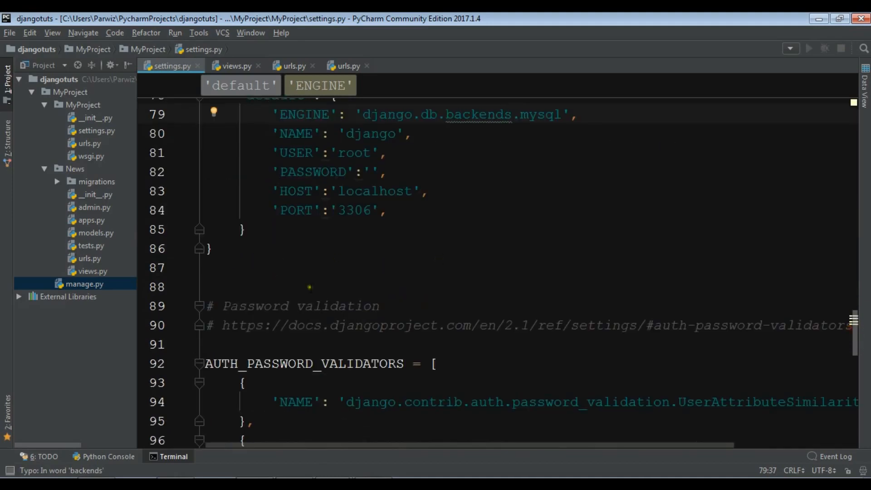